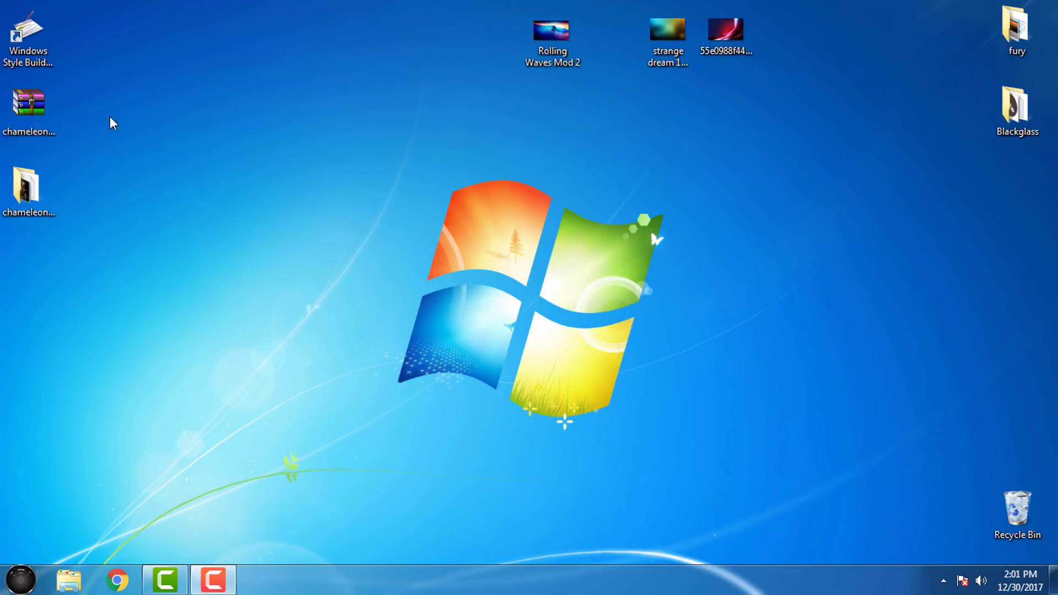
Copy the c3 items from the chameleon3 theme folder and open the C:\Windows folder.
{"action": "left_click", "coordinate": [30, 102]}
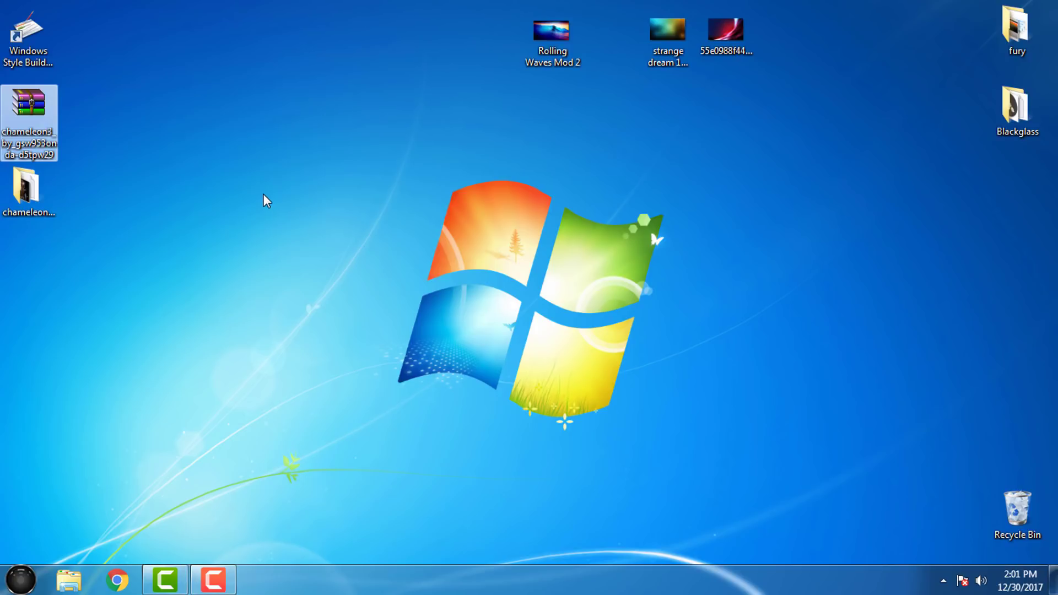
{"action": "mouse_move", "coordinate": [205, 225]}
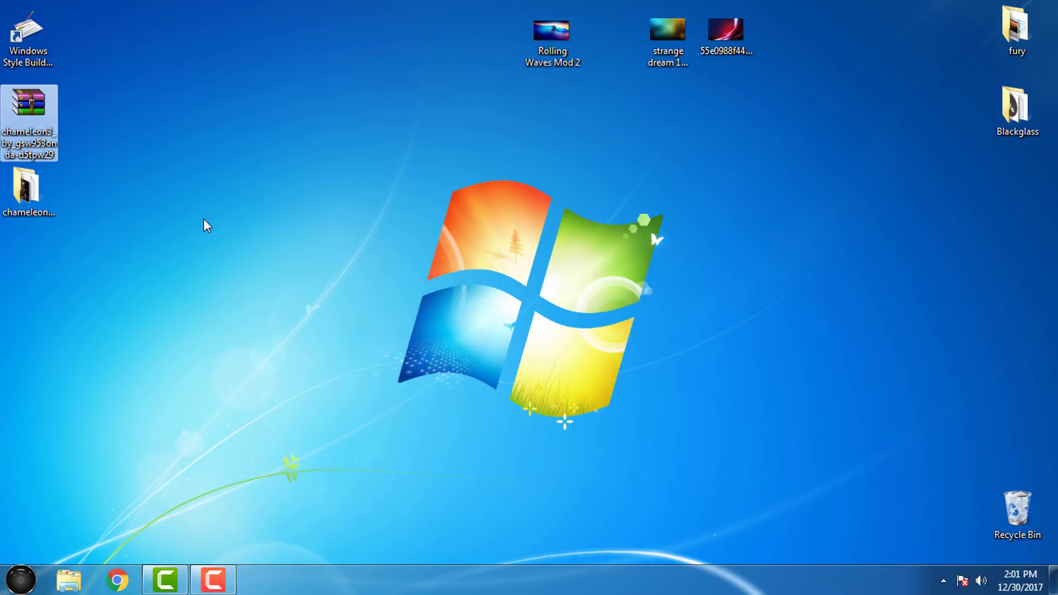
{"action": "left_click", "coordinate": [30, 190]}
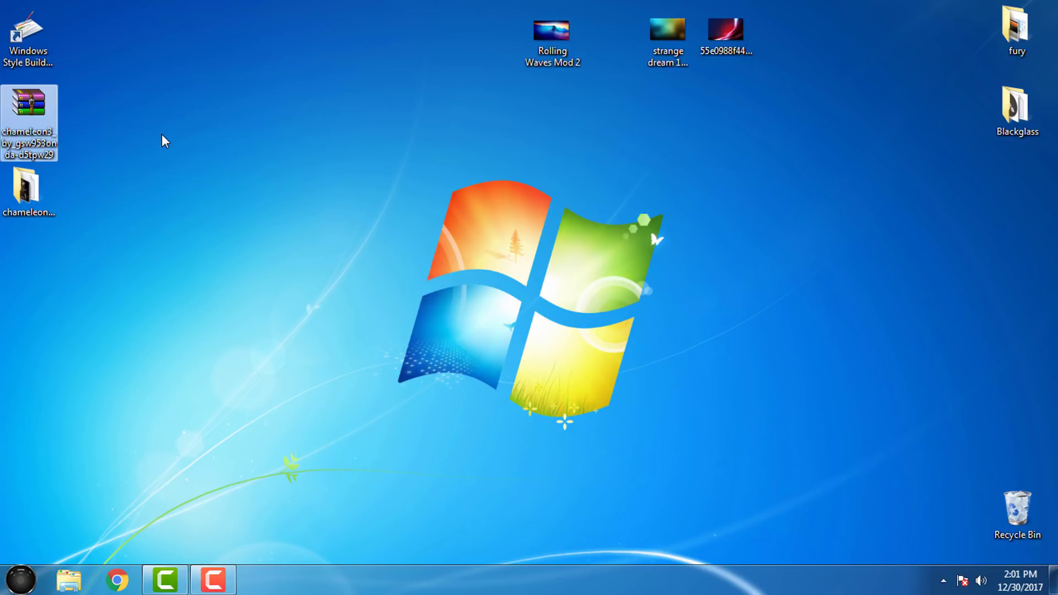
{"action": "mouse_move", "coordinate": [128, 168]}
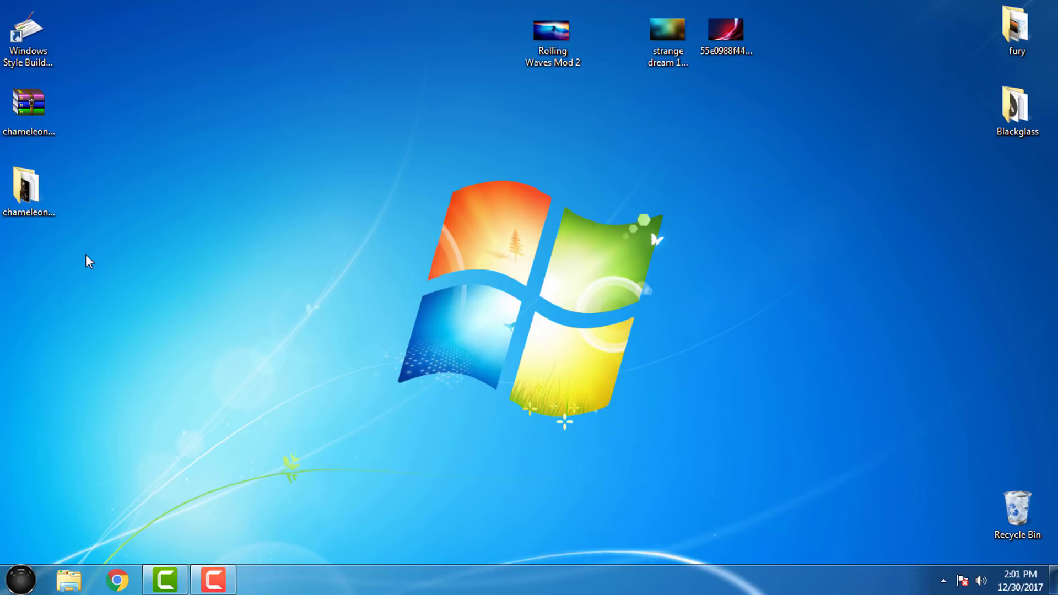
{"action": "mouse_move", "coordinate": [656, 385]}
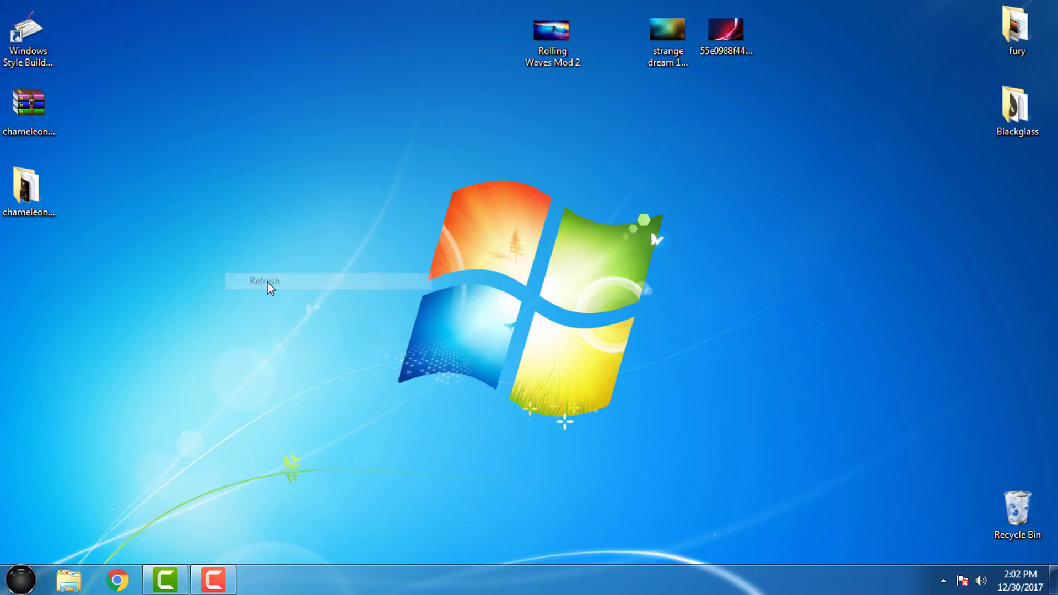
{"action": "left_click", "coordinate": [266, 280]}
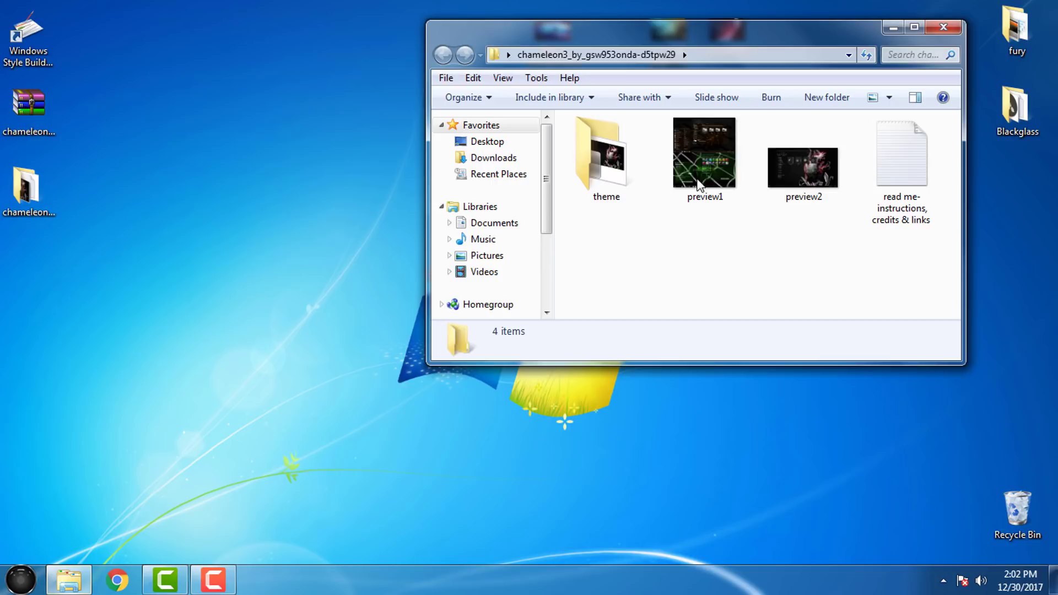
{"action": "left_click", "coordinate": [912, 25]}
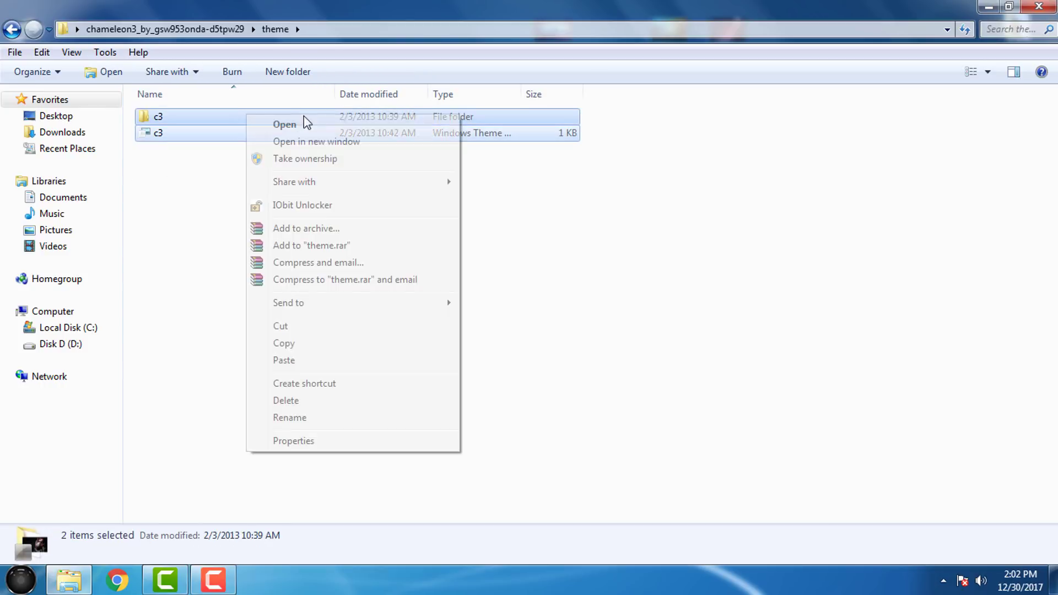
{"action": "left_click", "coordinate": [53, 311]}
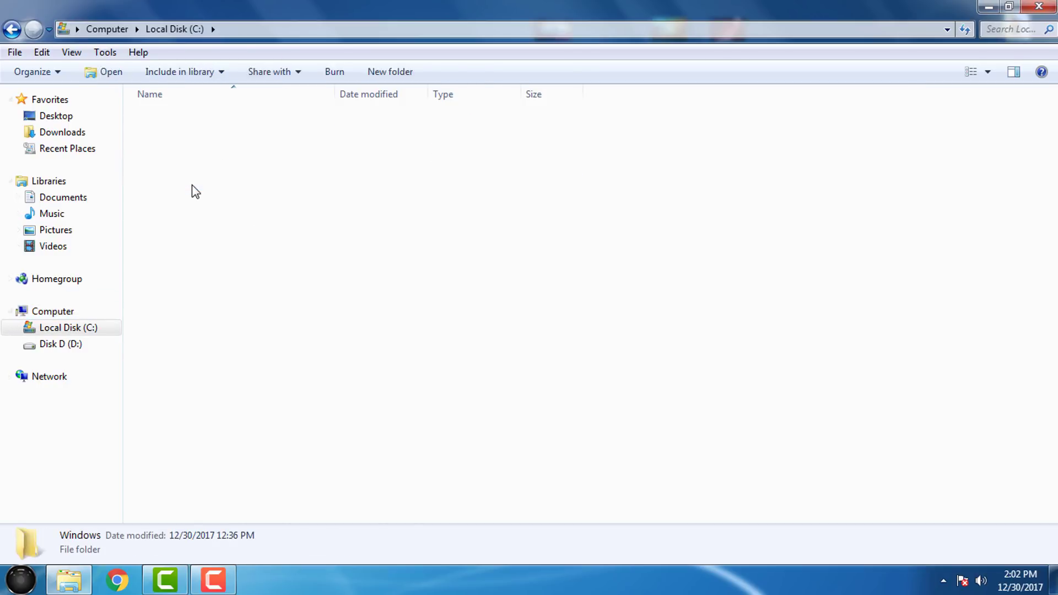
{"action": "double_click", "coordinate": [80, 535]}
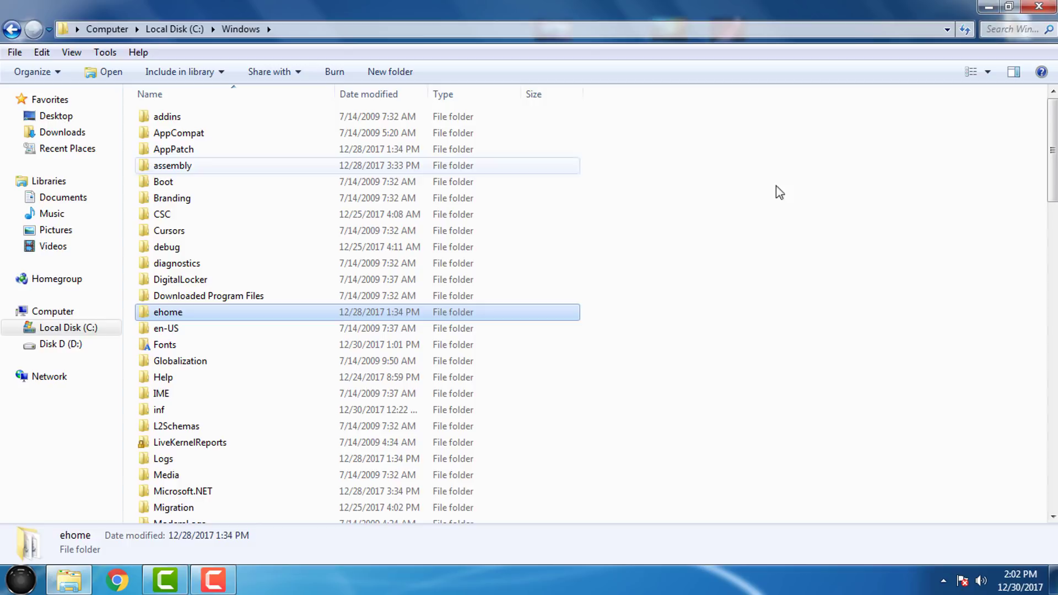
{"action": "scroll", "scroll_direction": "down", "scroll_amount": 3}
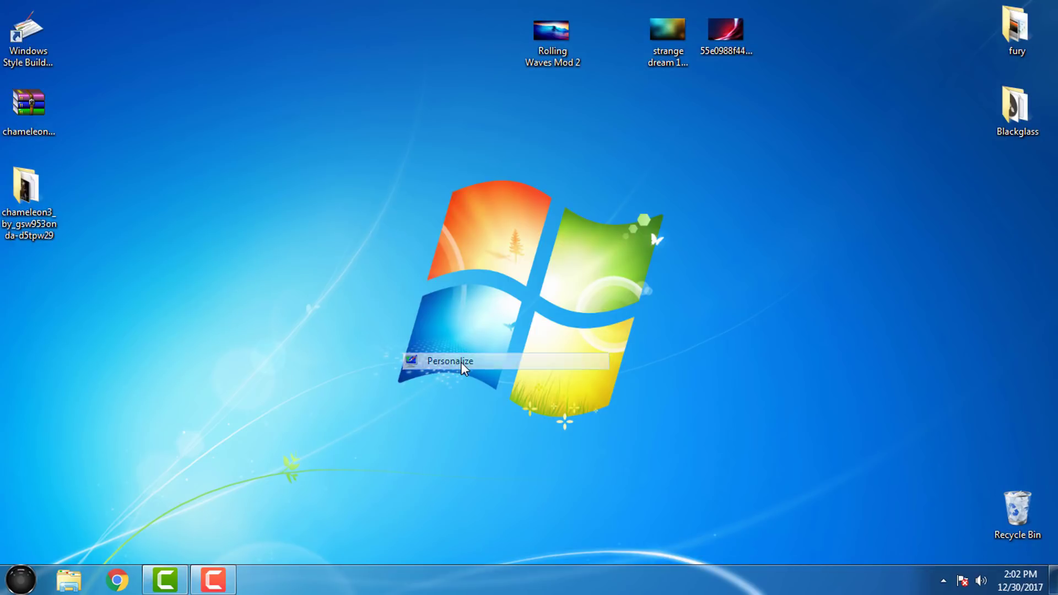
Apply the Chameleon-3 theme from Installed Themes in Personalization, then close the window.
{"action": "left_click", "coordinate": [446, 360]}
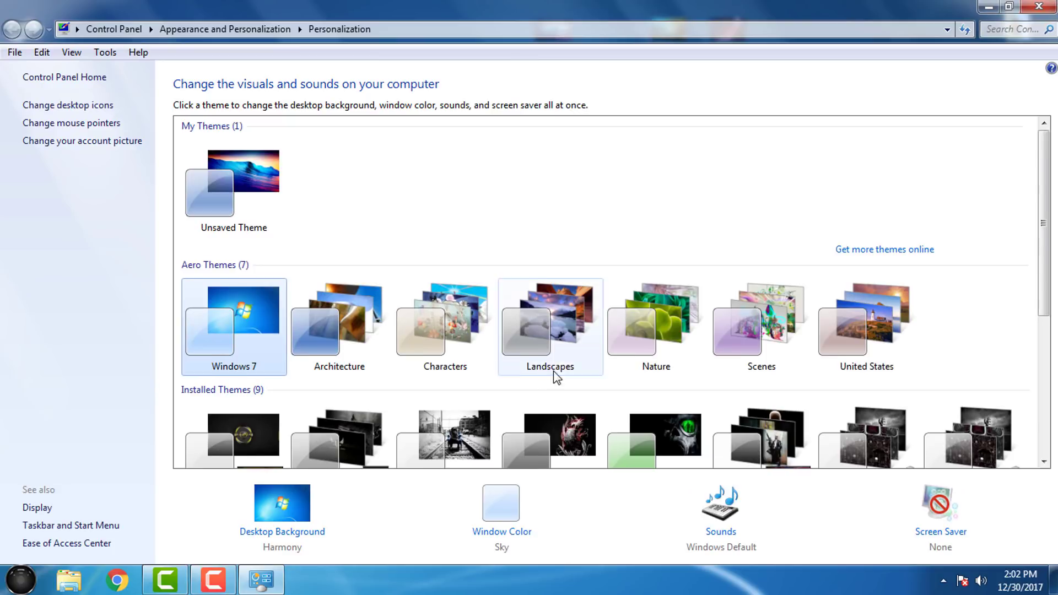
{"action": "left_click", "coordinate": [550, 309]}
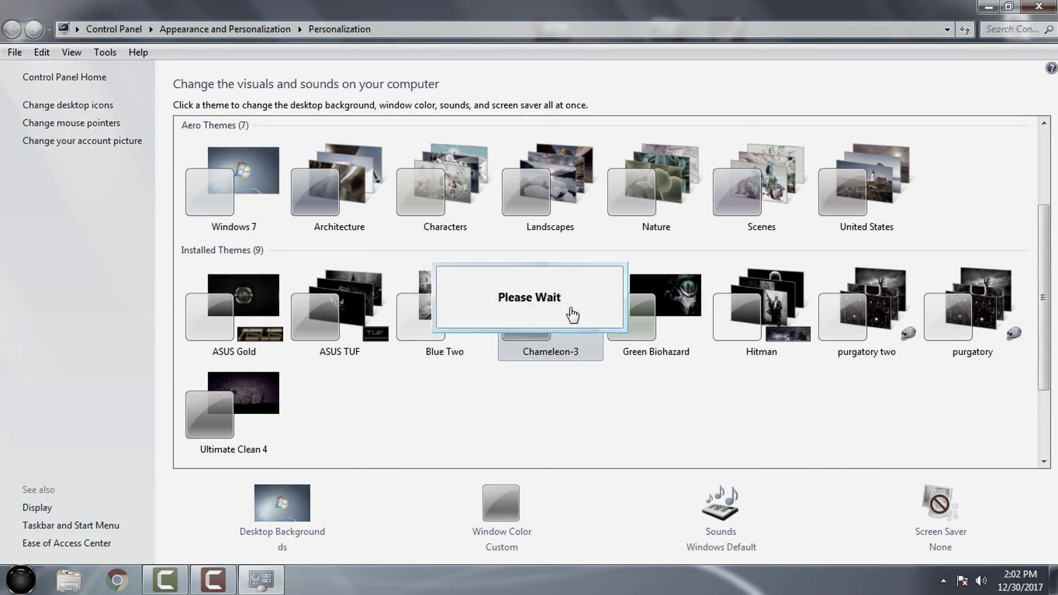
{"action": "left_click", "coordinate": [551, 306]}
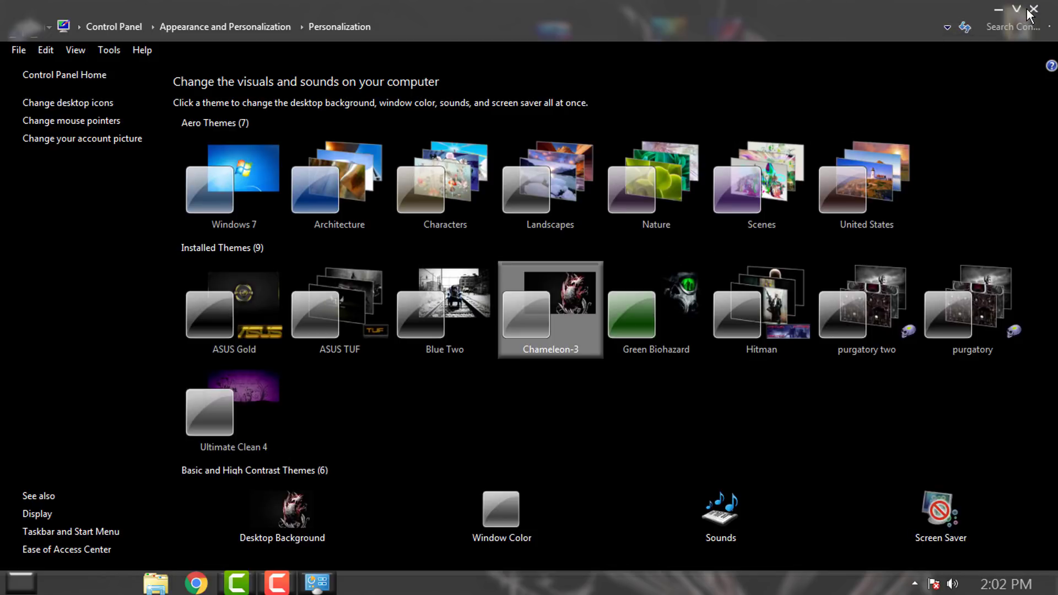
{"action": "mouse_move", "coordinate": [1033, 9]}
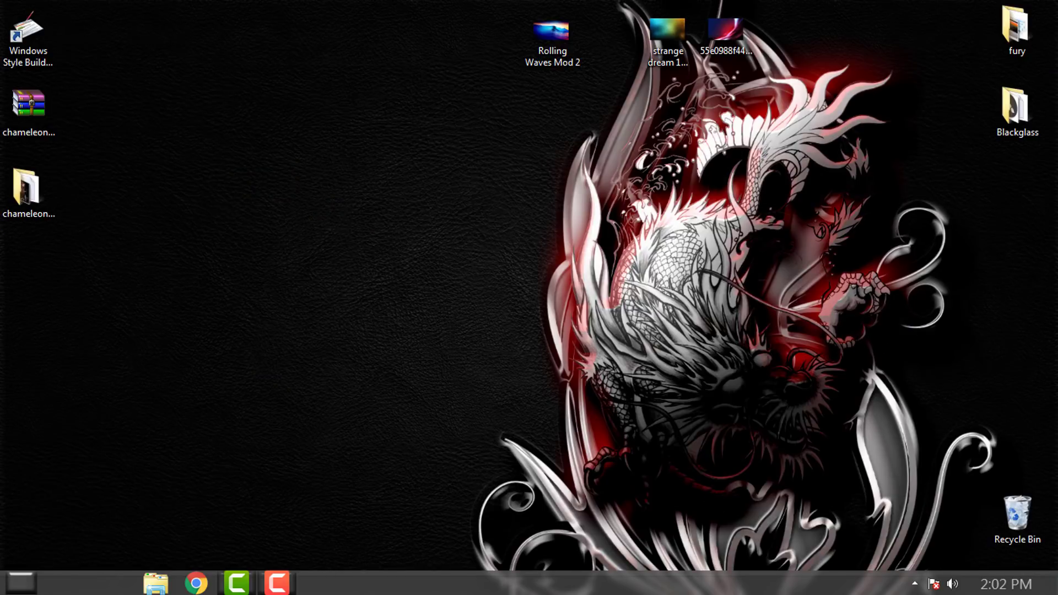
Open a Libraries Explorer window and the Start menu, then close Libraries.
{"action": "left_click", "coordinate": [158, 583]}
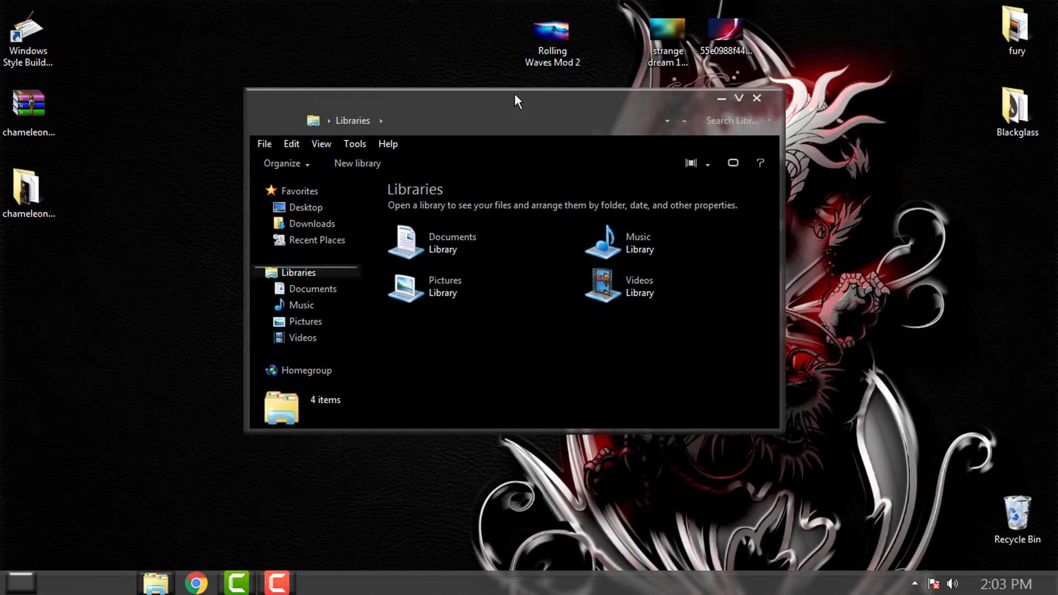
{"action": "left_click", "coordinate": [16, 582]}
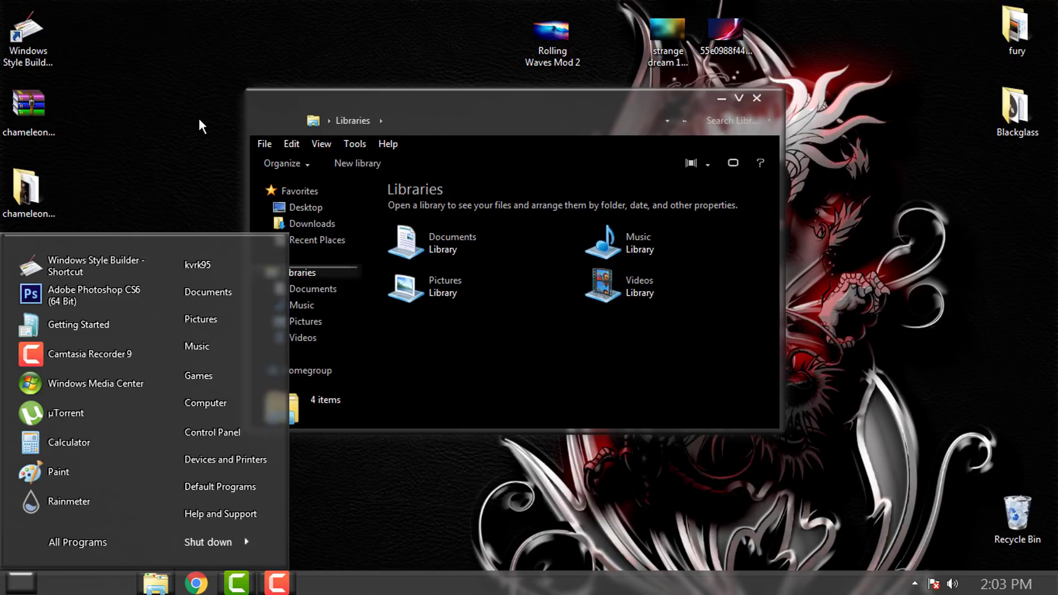
{"action": "mouse_move", "coordinate": [759, 105]}
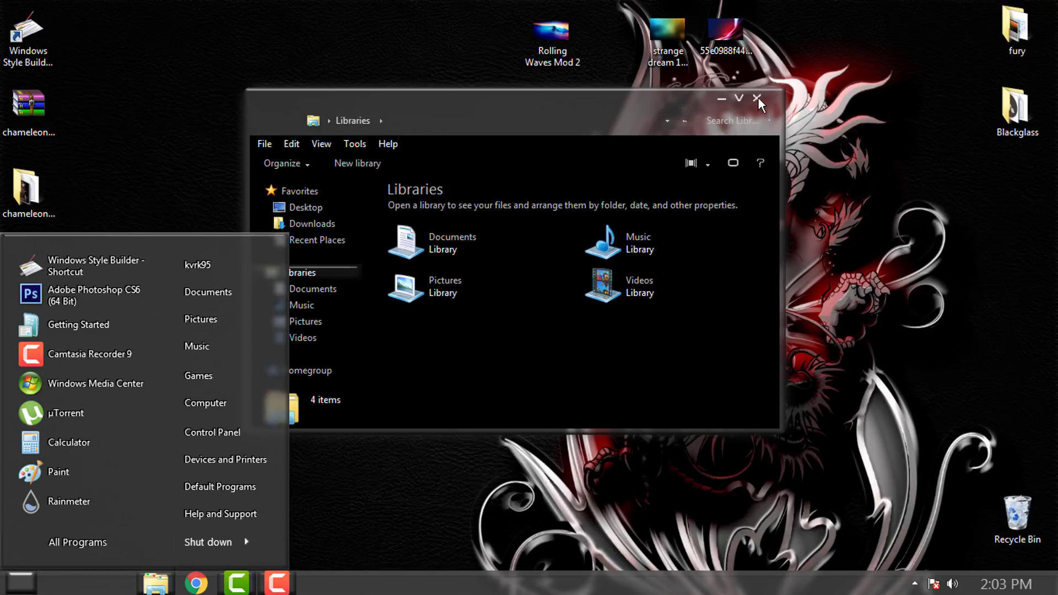
{"action": "left_click", "coordinate": [759, 97]}
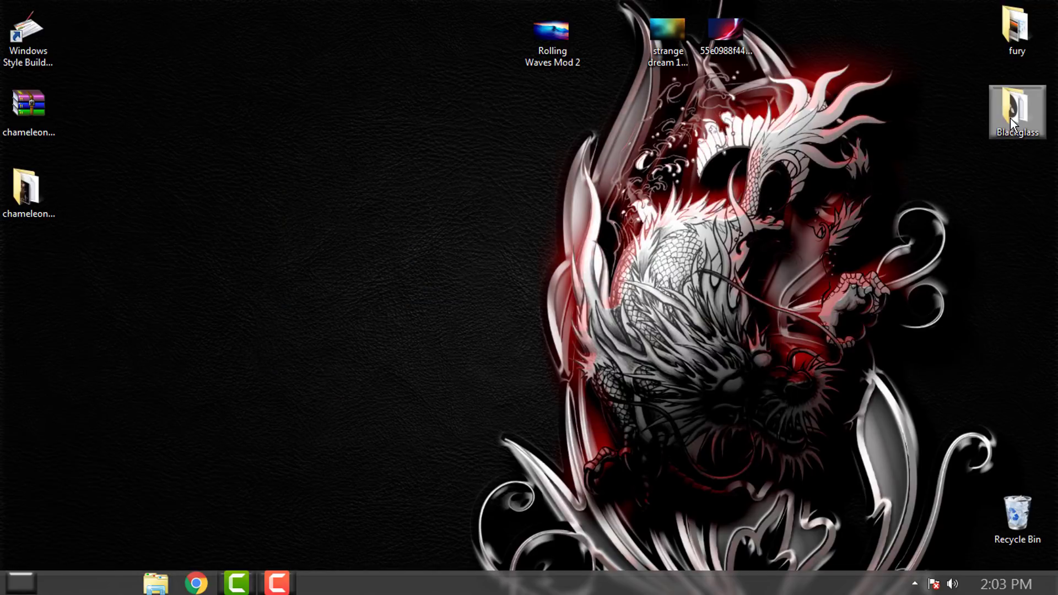
Run Blackglass.exe from its desktop folder and reopen Libraries to check transparency.
{"action": "double_click", "coordinate": [1017, 108]}
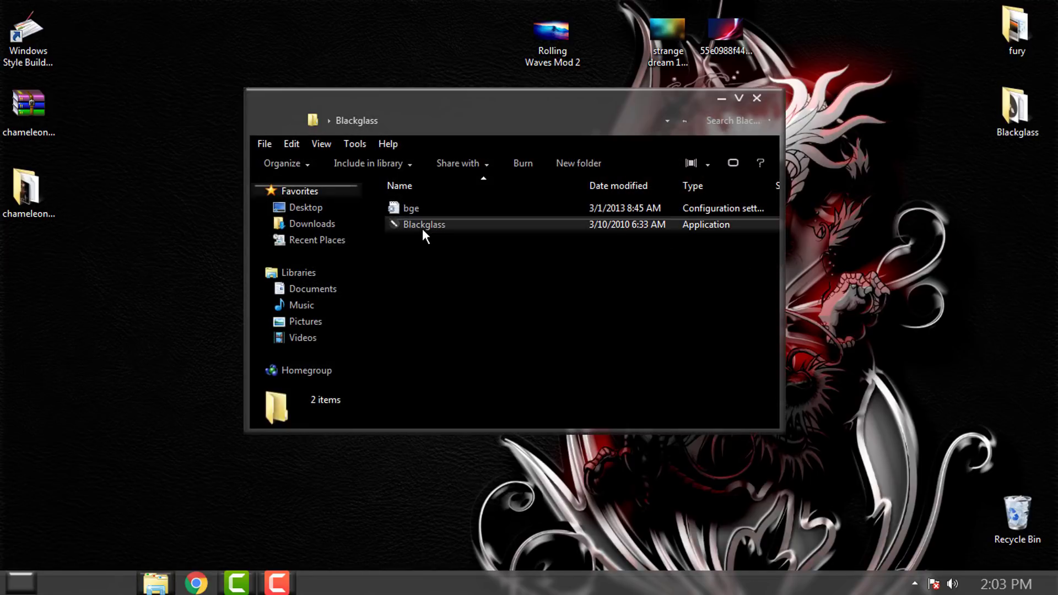
{"action": "left_click", "coordinate": [425, 224]}
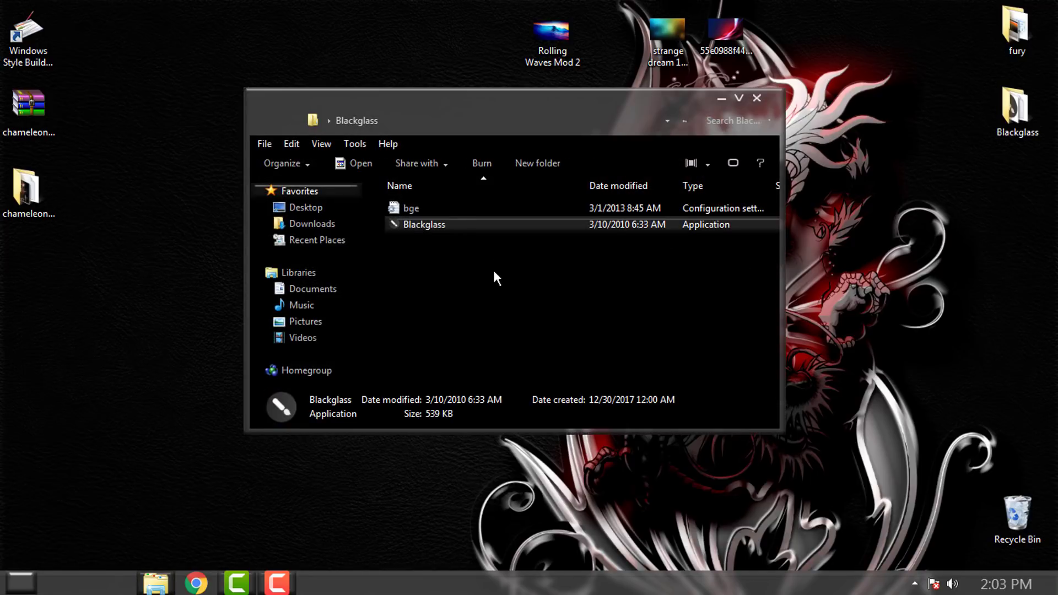
{"action": "left_click", "coordinate": [759, 98]}
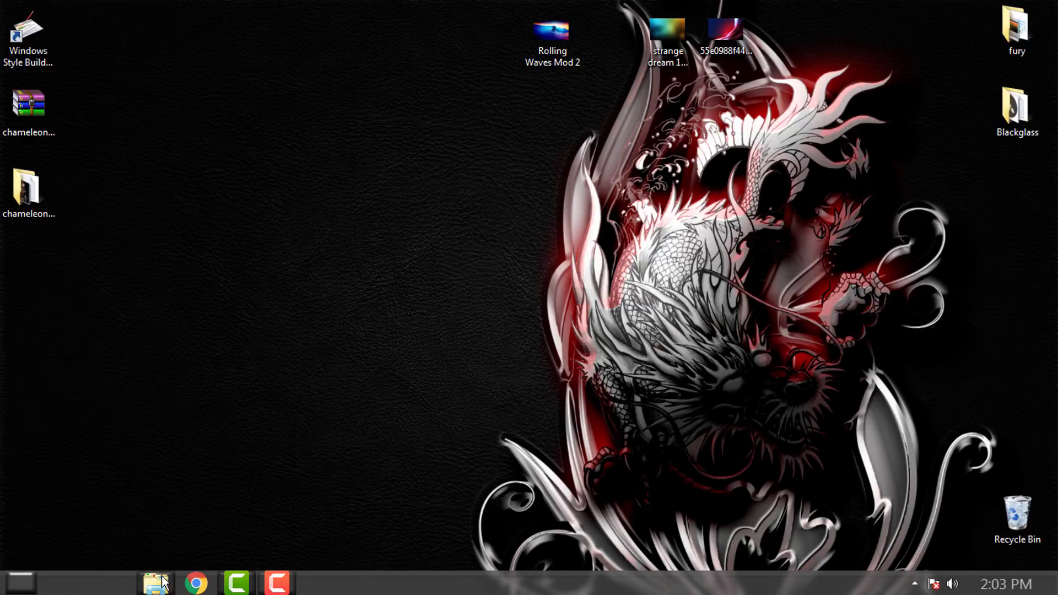
{"action": "left_click", "coordinate": [155, 583]}
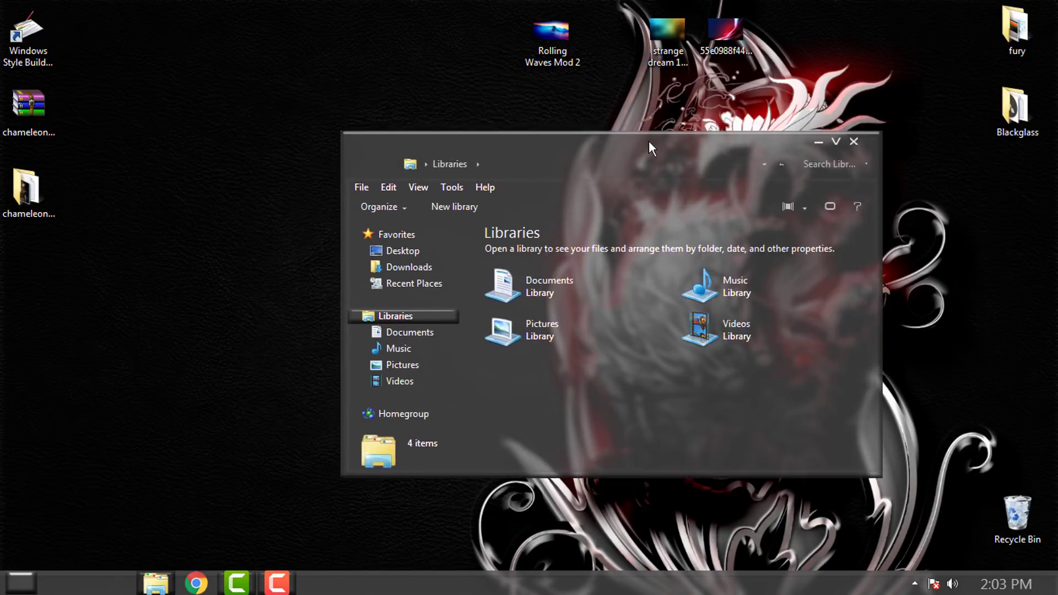
{"action": "left_click_drag", "start_coordinate": [650, 140], "coordinate": [620, 118]}
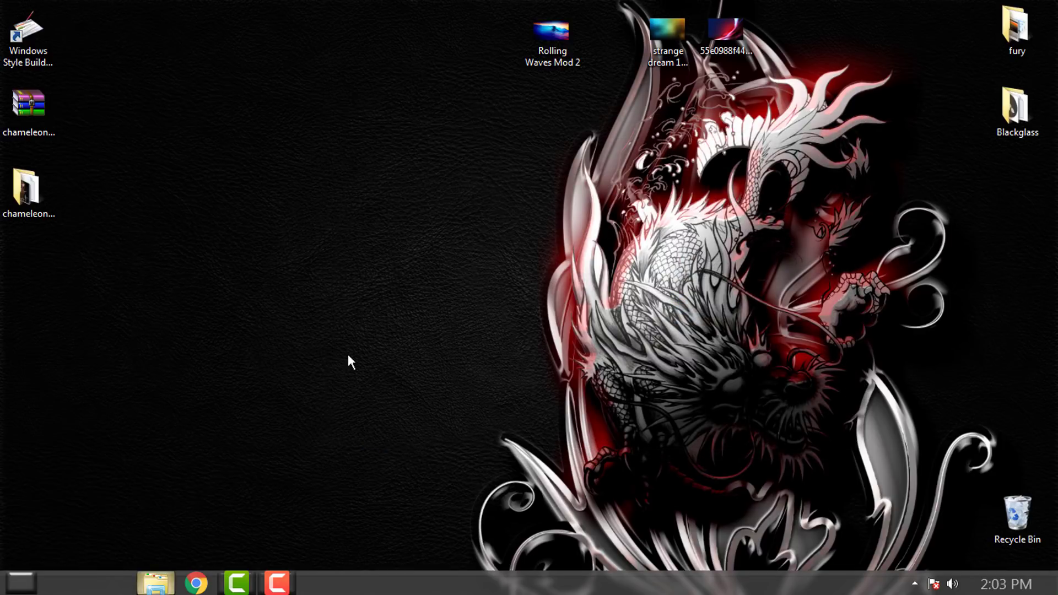
{"action": "mouse_move", "coordinate": [469, 174]}
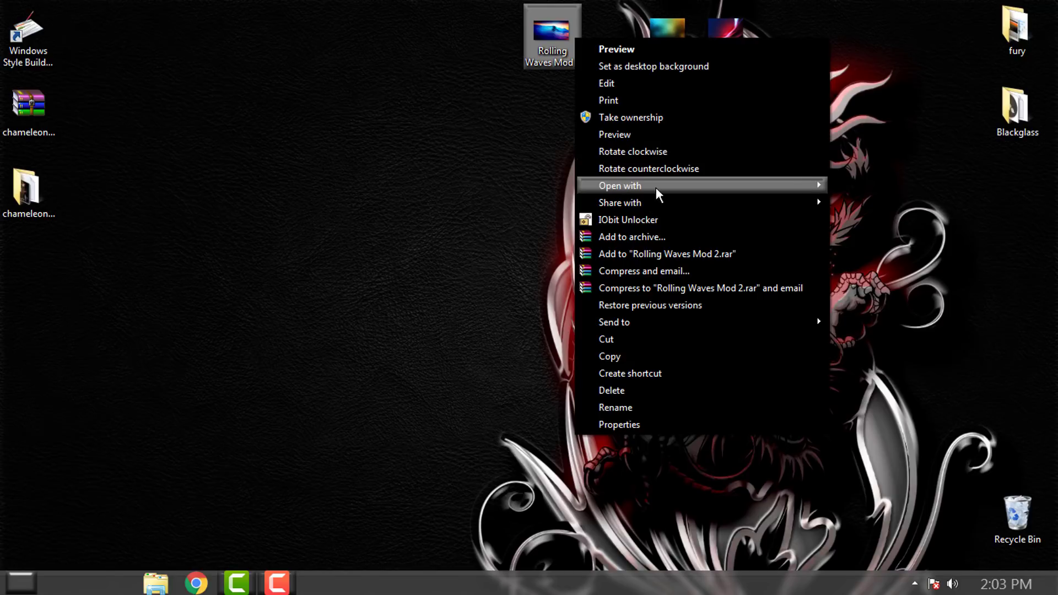
Set Rolling Waves Mod 2 as the desktop background from Photo Viewer and close it.
{"action": "left_click", "coordinate": [618, 49]}
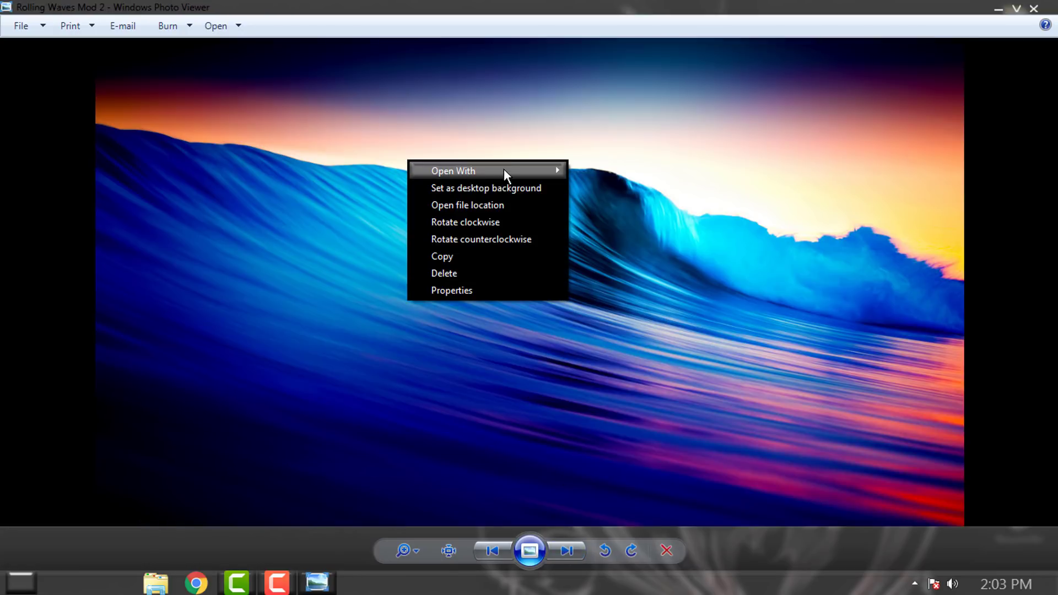
{"action": "mouse_move", "coordinate": [492, 191]}
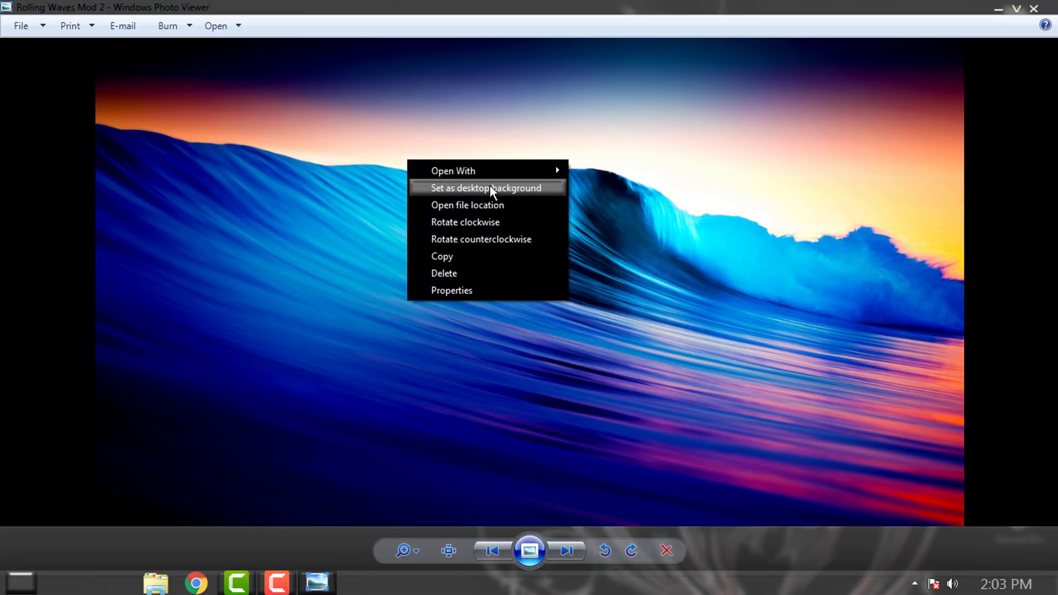
{"action": "left_click", "coordinate": [490, 187]}
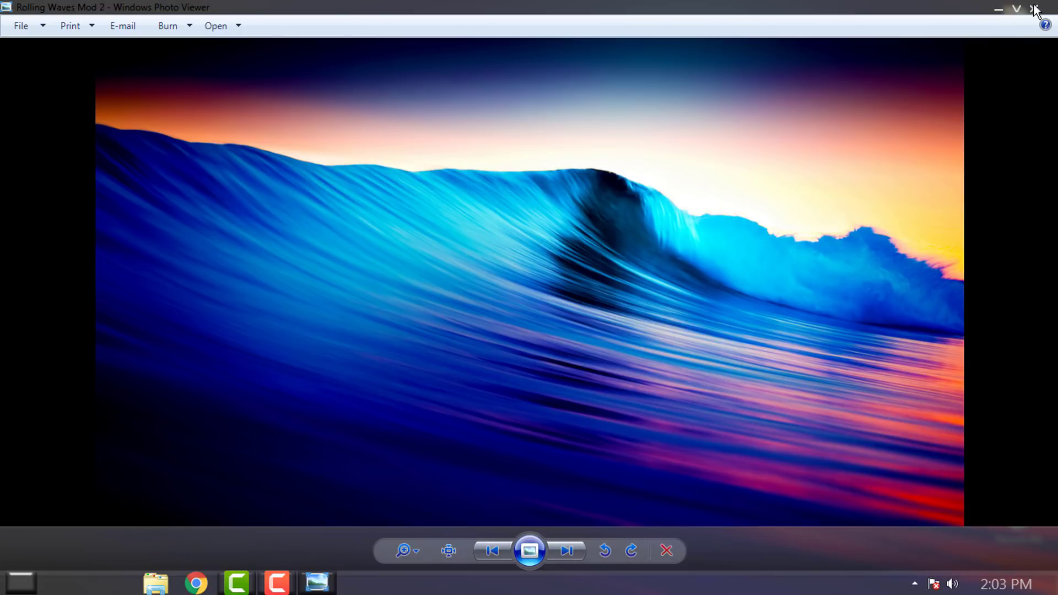
{"action": "left_click", "coordinate": [1033, 8]}
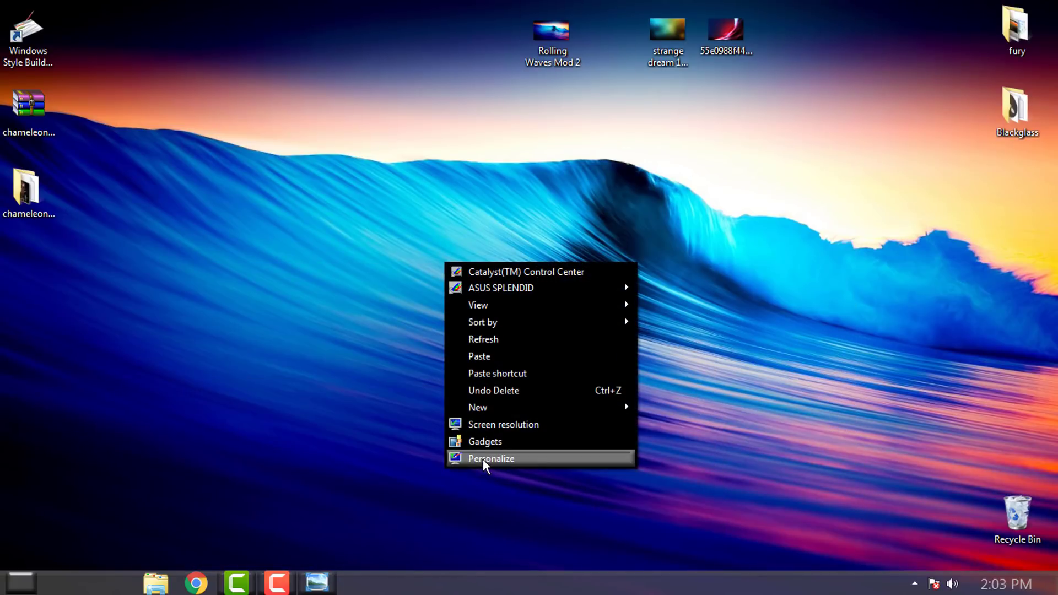
Open Window Color in Personalization and pick the magenta swatch.
{"action": "left_click", "coordinate": [490, 459]}
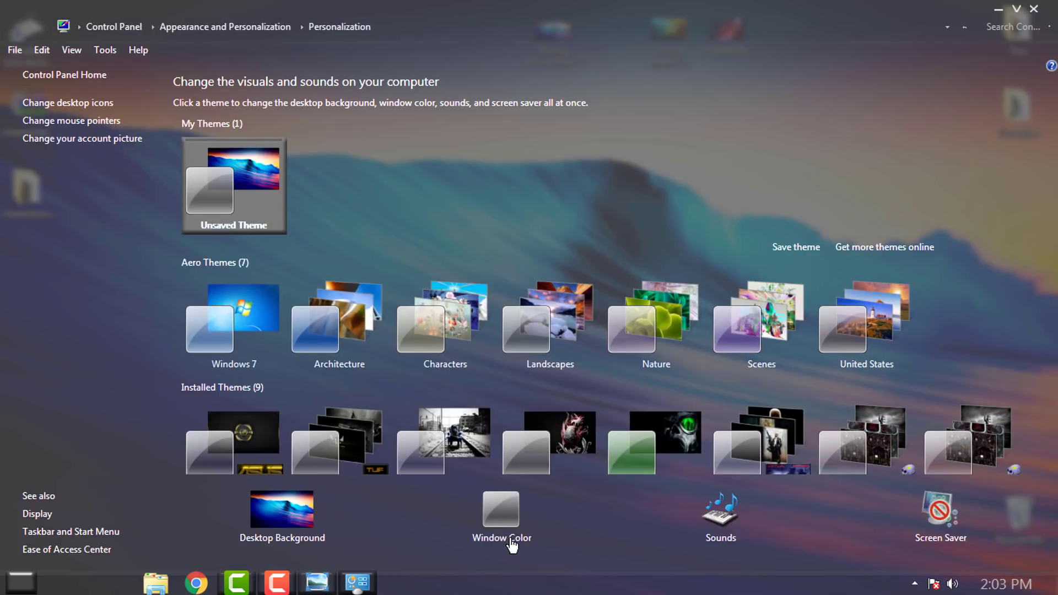
{"action": "left_click", "coordinate": [500, 509]}
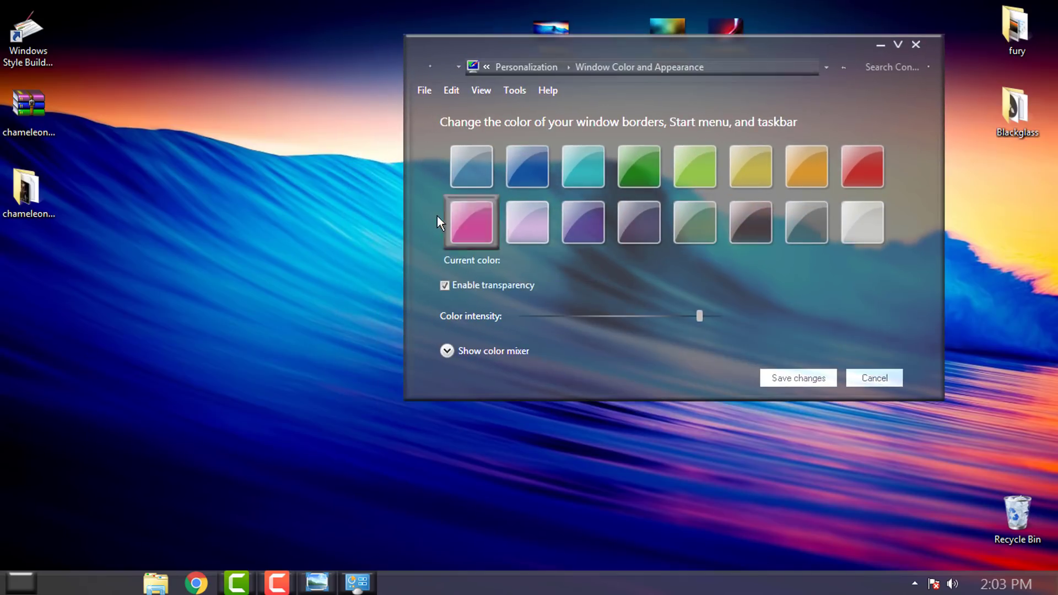
{"action": "left_click", "coordinate": [18, 577]}
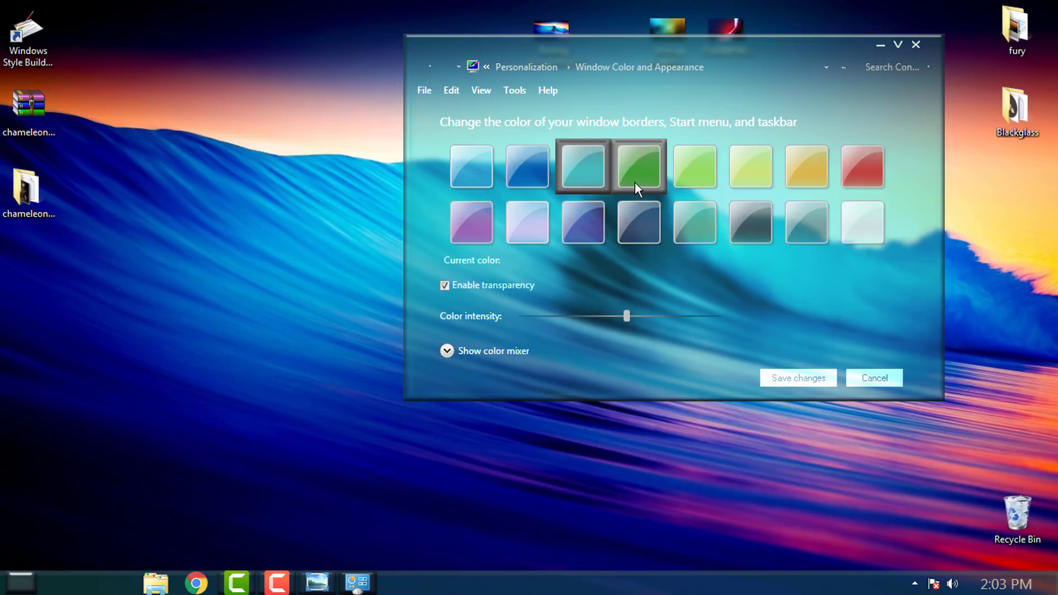
{"action": "left_click", "coordinate": [862, 166]}
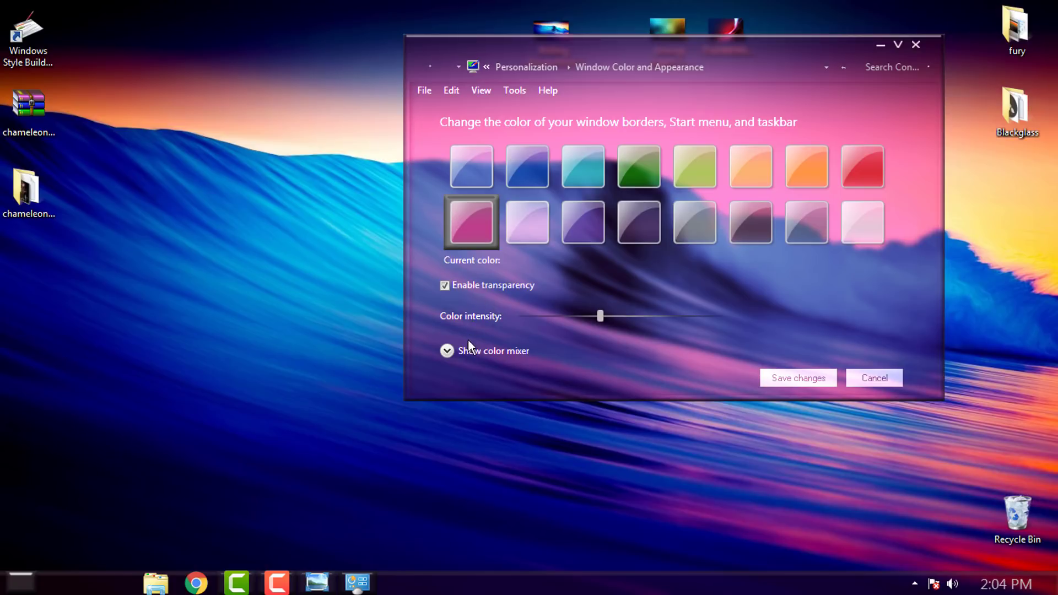
Show the color mixer and try out different hues with the Hue slider.
{"action": "left_click", "coordinate": [446, 350]}
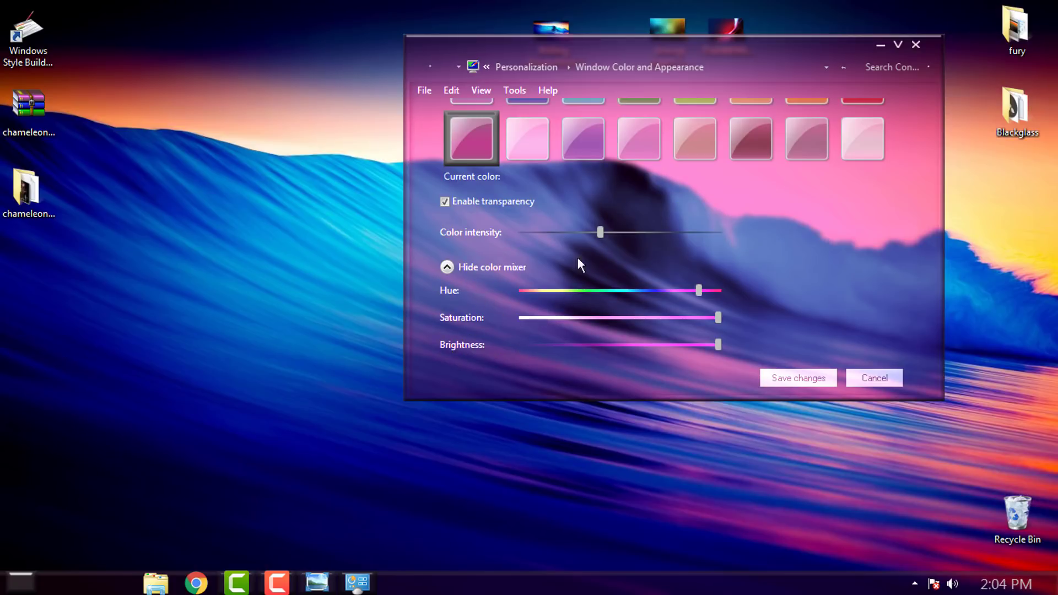
{"action": "mouse_move", "coordinate": [640, 277]}
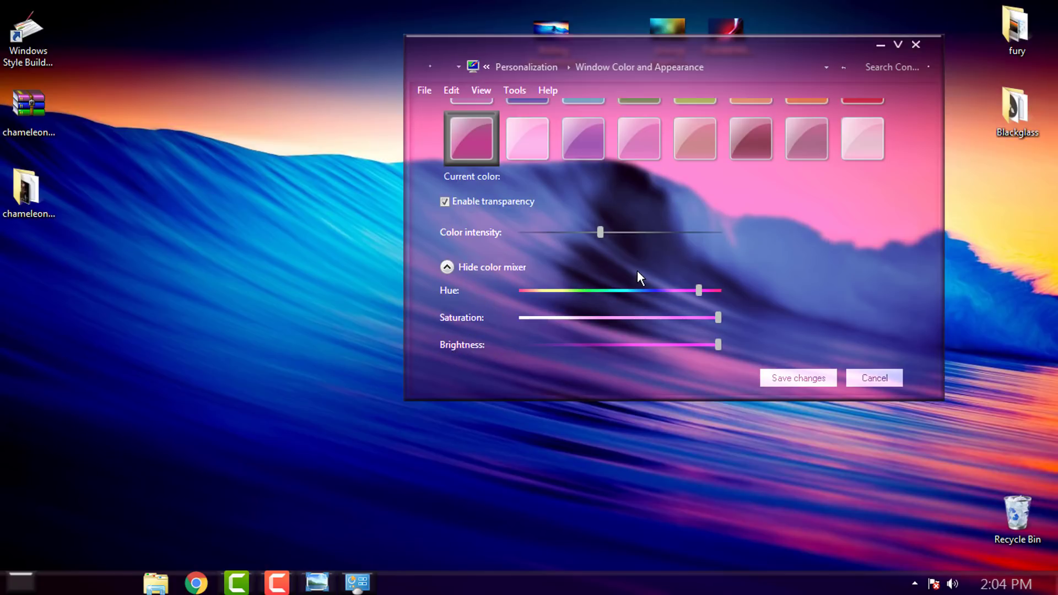
{"action": "left_click", "coordinate": [638, 137]}
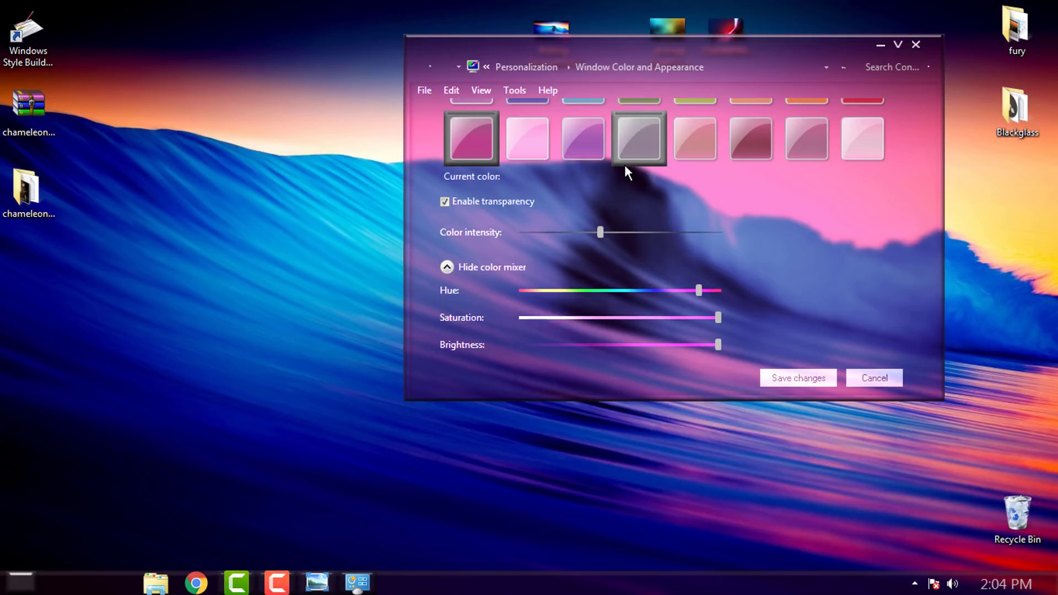
{"action": "left_click", "coordinate": [17, 581]}
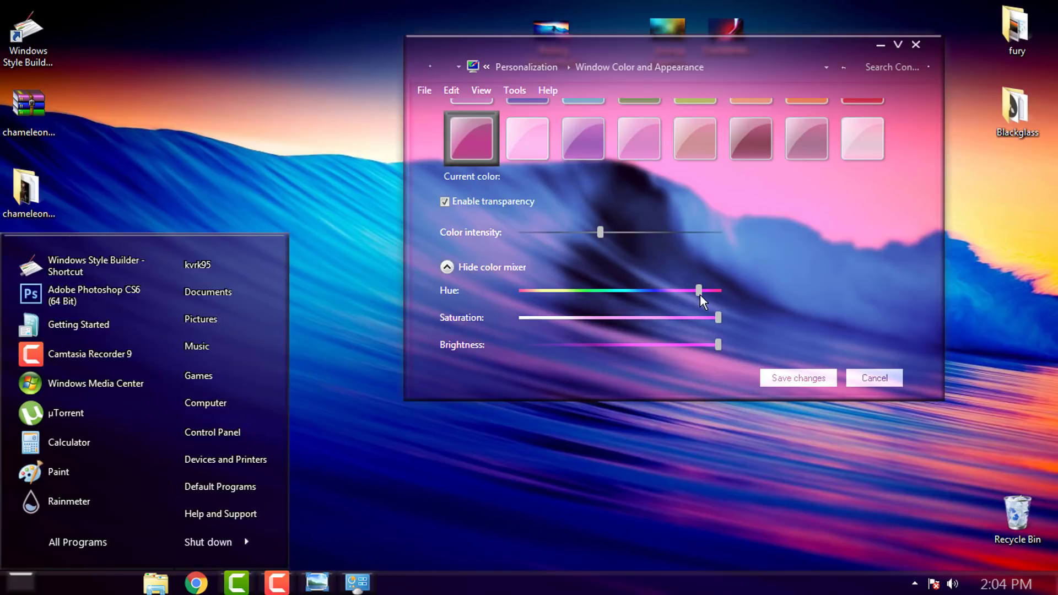
{"action": "left_click_drag", "start_coordinate": [698, 291], "coordinate": [668, 290]}
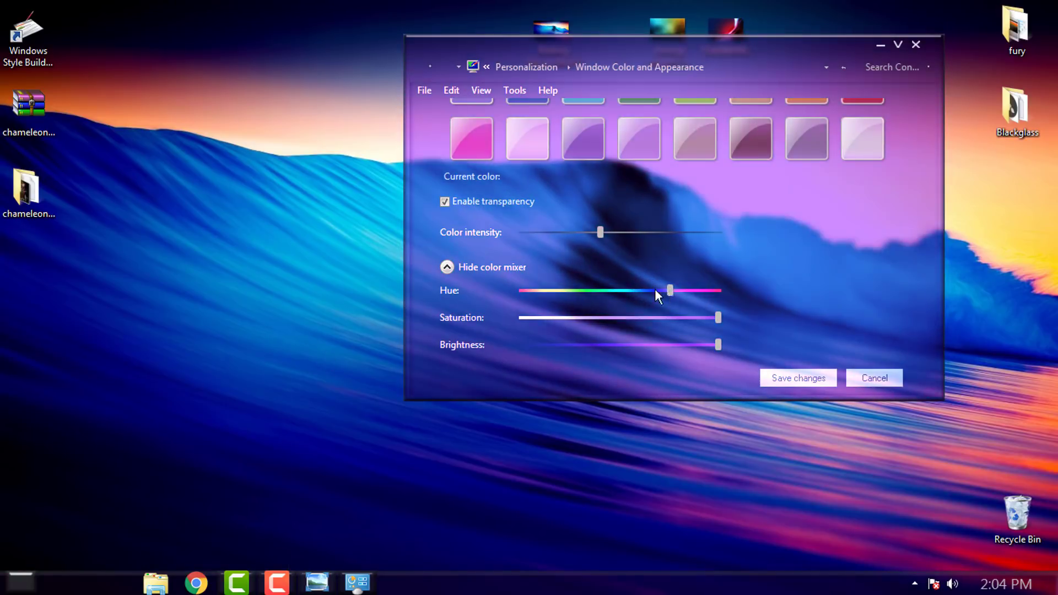
{"action": "left_click_drag", "start_coordinate": [668, 290], "coordinate": [578, 290]}
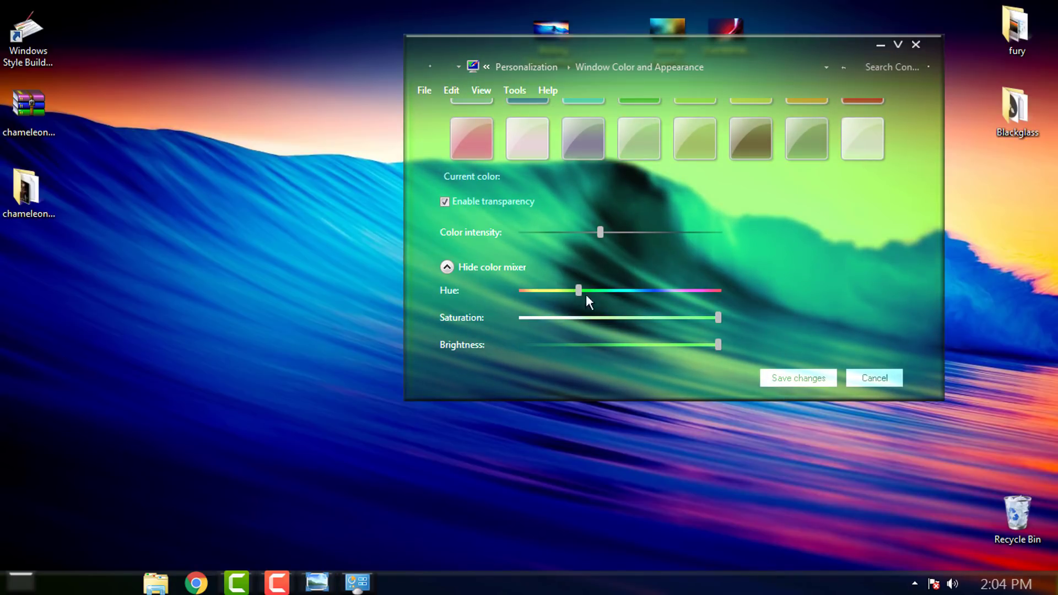
{"action": "left_click_drag", "start_coordinate": [717, 318], "coordinate": [661, 318]}
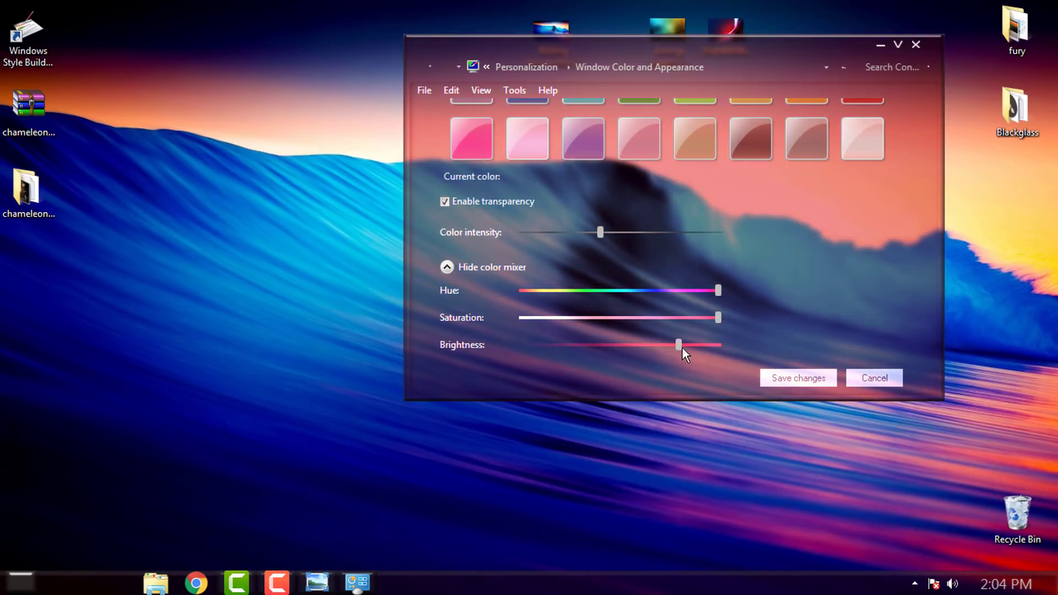
Set full brightness and saturation and settle the hue on purple-magenta.
{"action": "left_click_drag", "start_coordinate": [678, 345], "coordinate": [640, 345]}
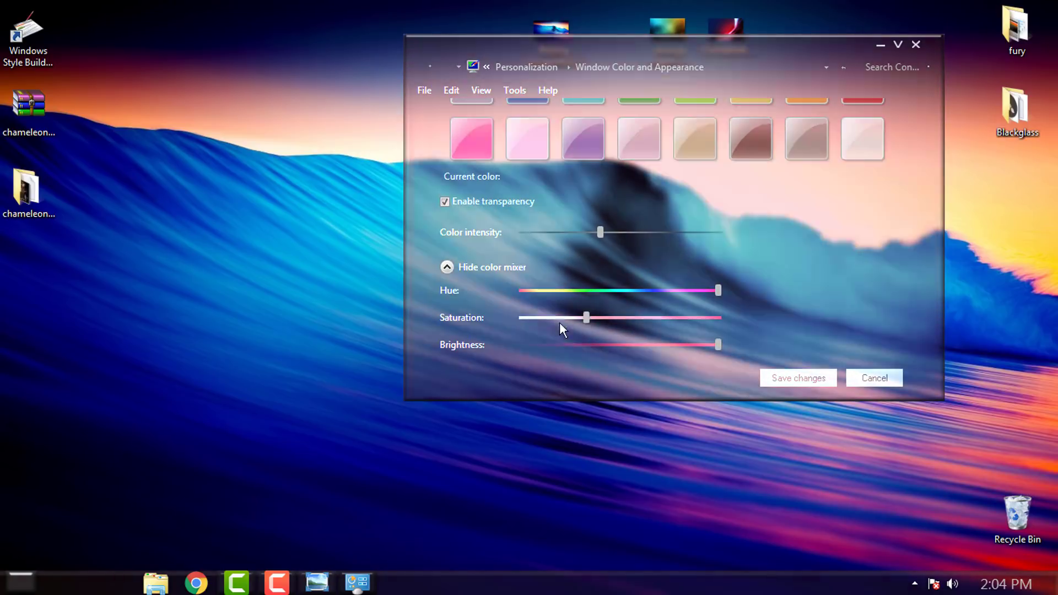
{"action": "left_click_drag", "start_coordinate": [586, 318], "coordinate": [521, 318]}
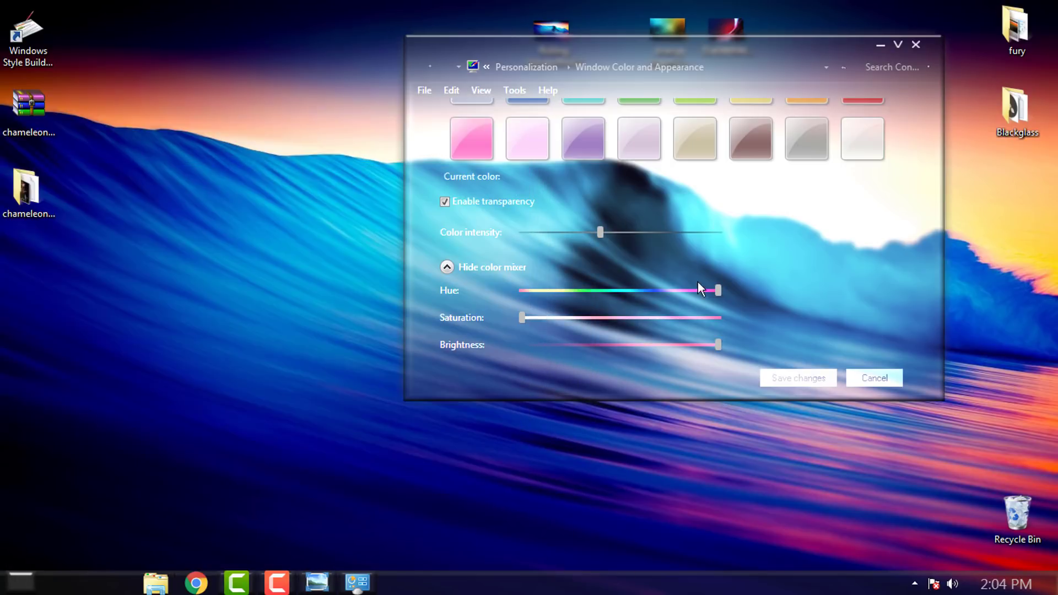
{"action": "left_click_drag", "start_coordinate": [520, 318], "coordinate": [712, 317]}
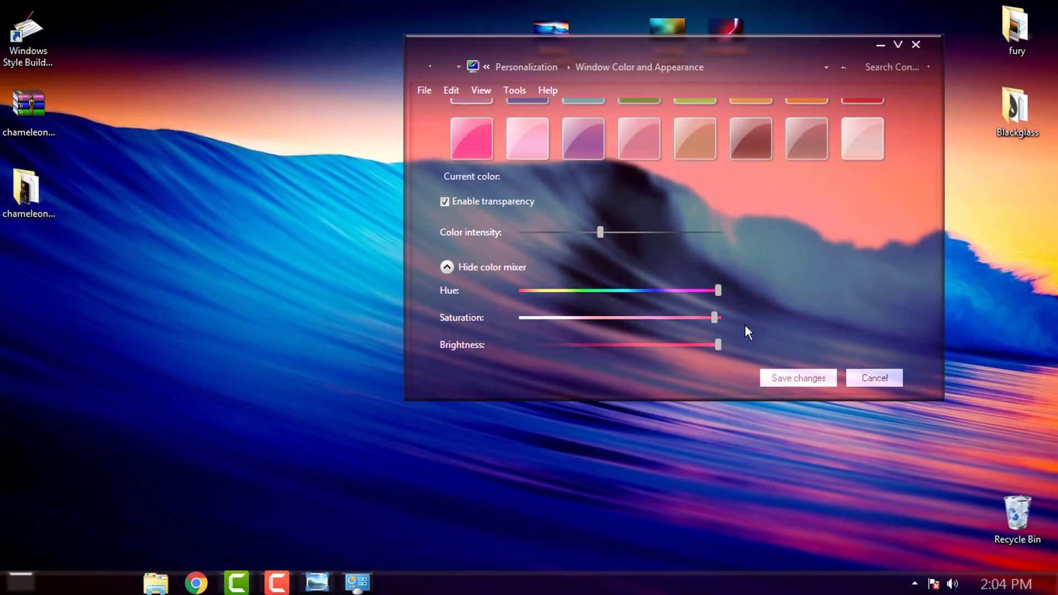
{"action": "left_click_drag", "start_coordinate": [717, 290], "coordinate": [676, 291]}
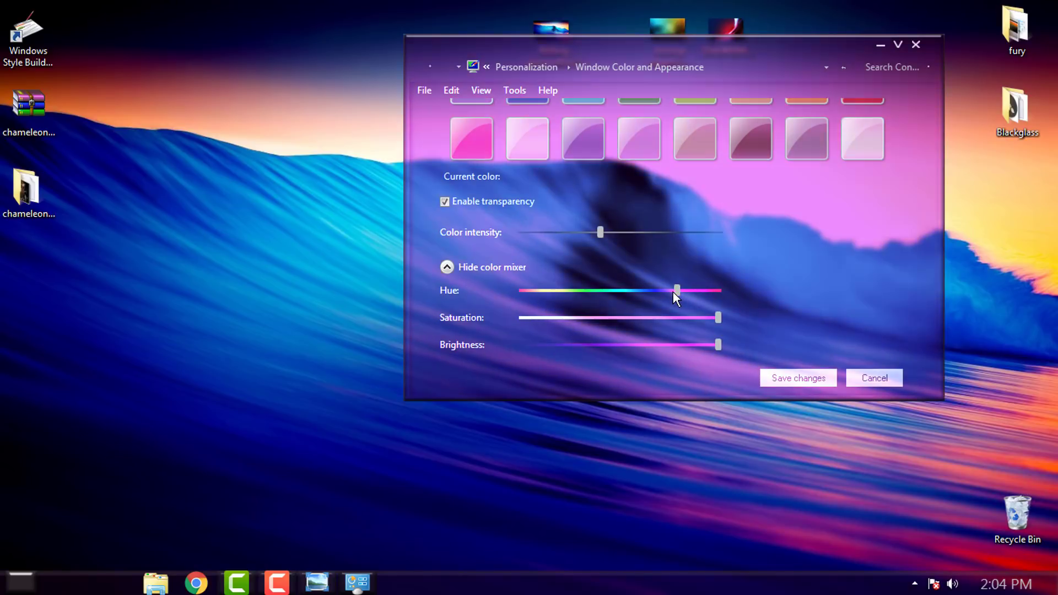
{"action": "left_click_drag", "start_coordinate": [676, 291], "coordinate": [688, 291]}
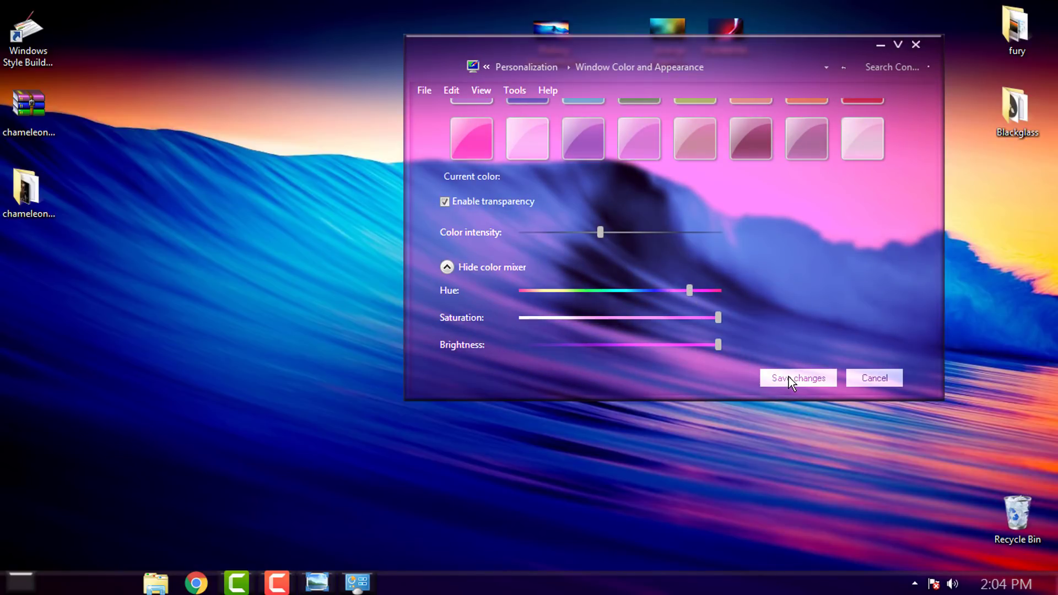
Save the purple-magenta window color and open a Libraries window to preview it.
{"action": "left_click", "coordinate": [798, 377]}
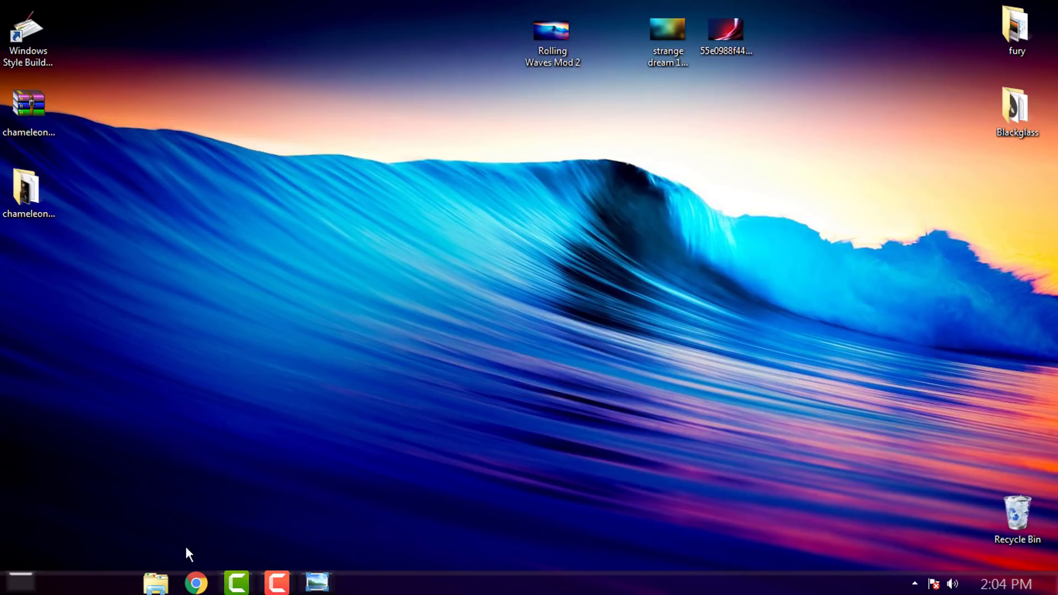
{"action": "left_click", "coordinate": [154, 582]}
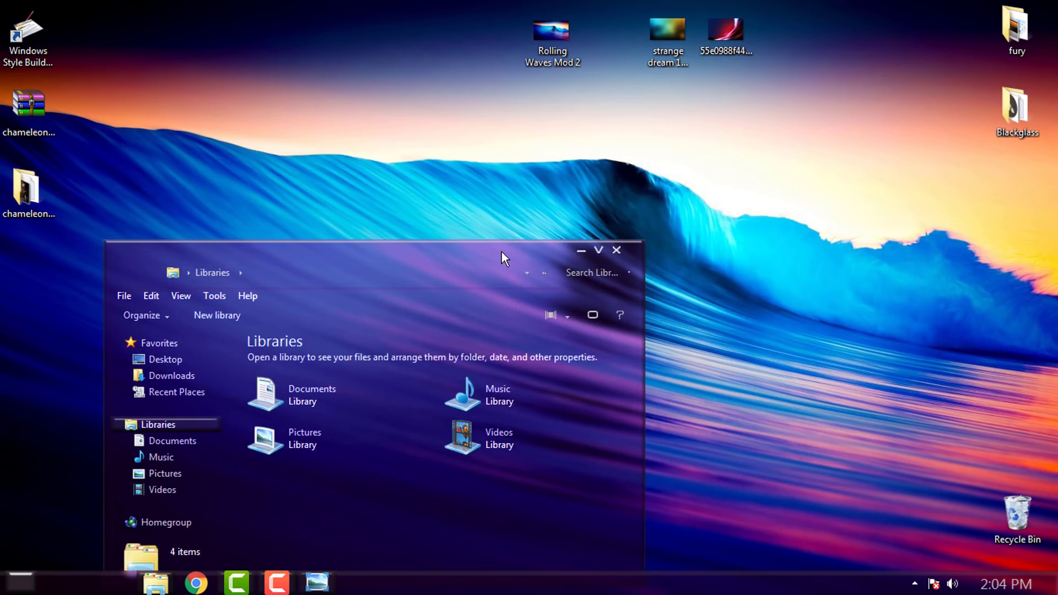
{"action": "left_click_drag", "start_coordinate": [503, 257], "coordinate": [621, 229]}
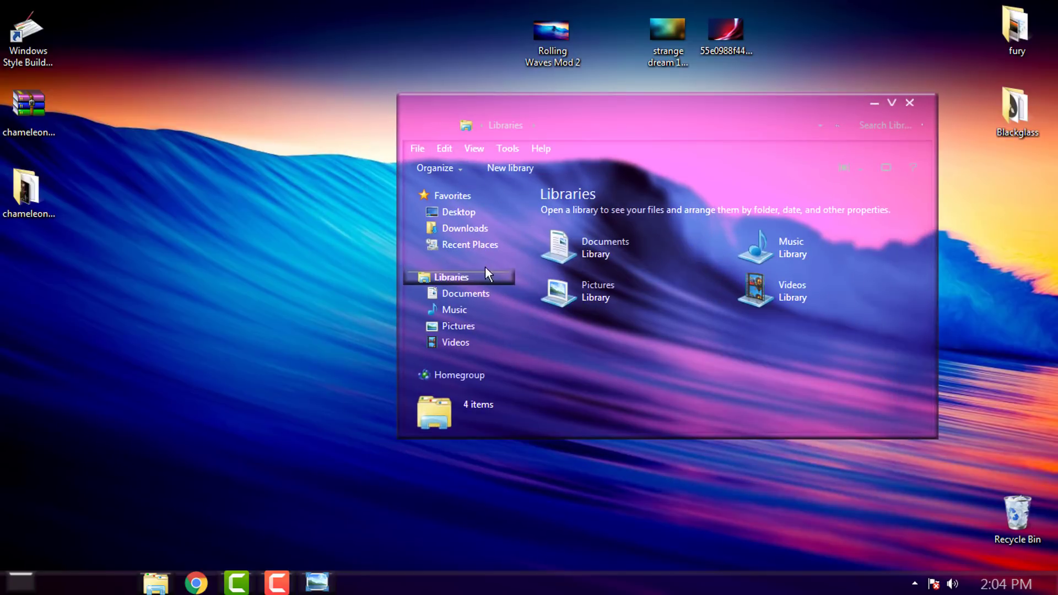
Open an enlarged Computer window and view the Computer's System properties.
{"action": "left_click", "coordinate": [16, 585]}
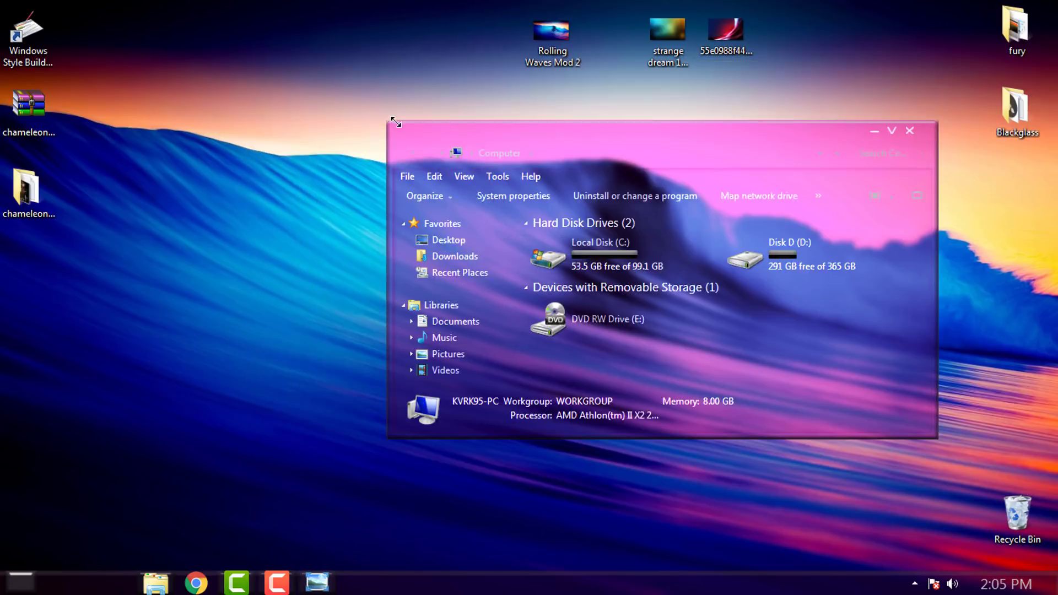
{"action": "left_click_drag", "start_coordinate": [395, 122], "coordinate": [301, 103]}
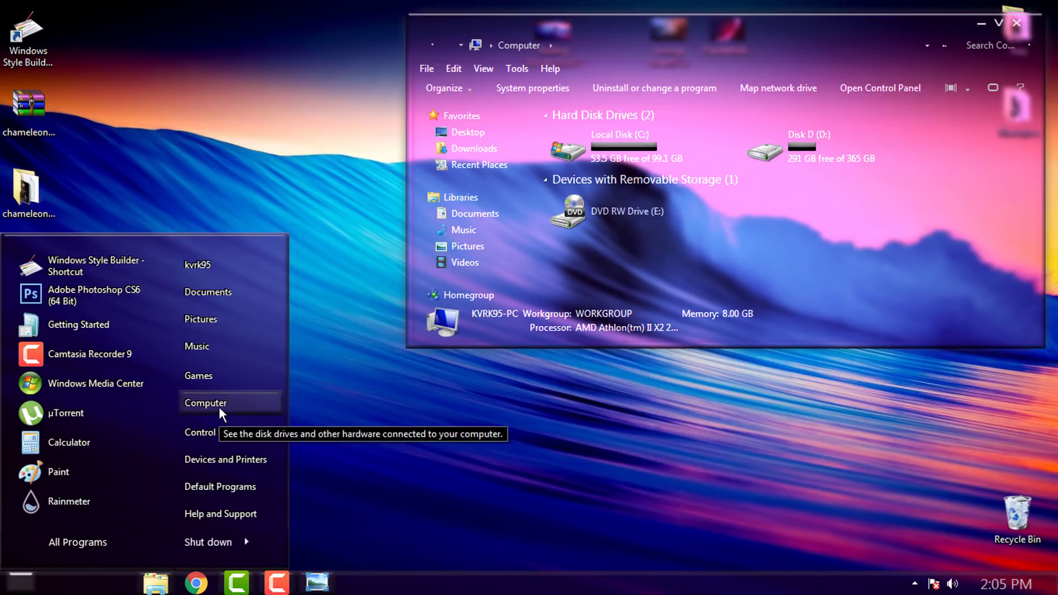
{"action": "right_click", "coordinate": [221, 402]}
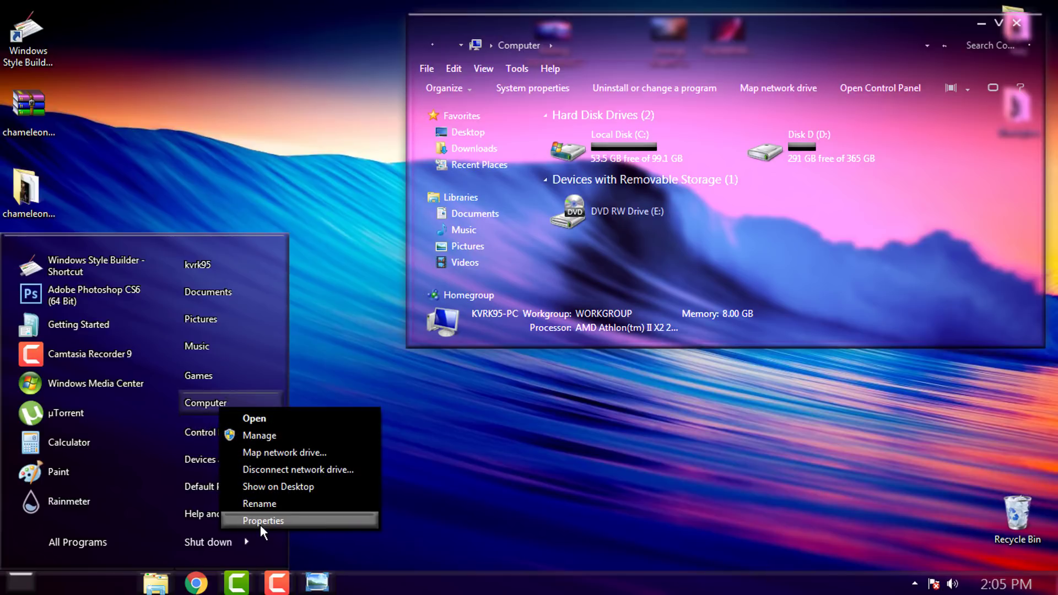
{"action": "left_click", "coordinate": [263, 521]}
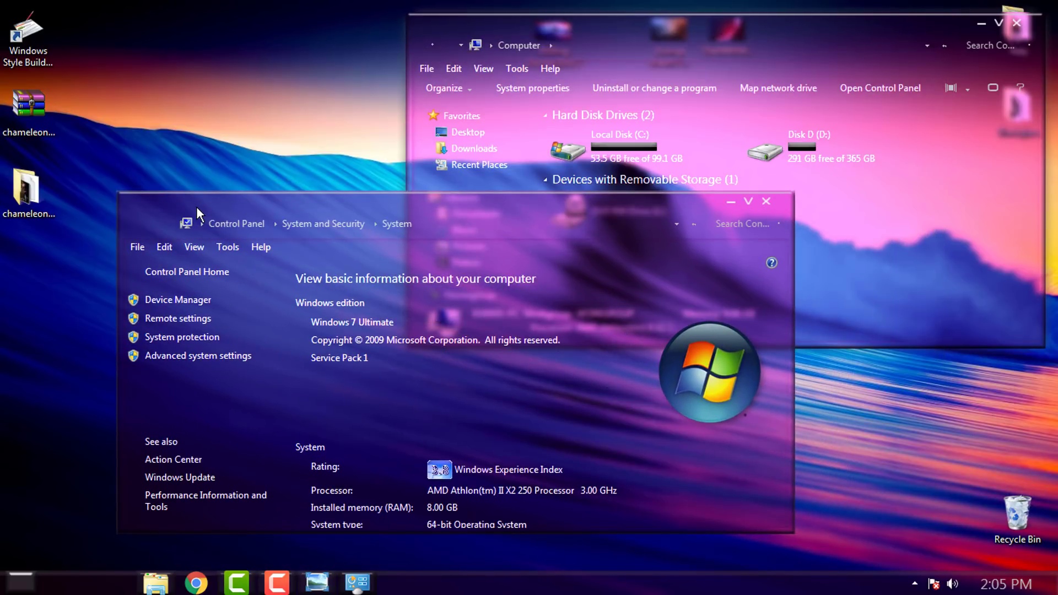
{"action": "mouse_move", "coordinate": [753, 214]}
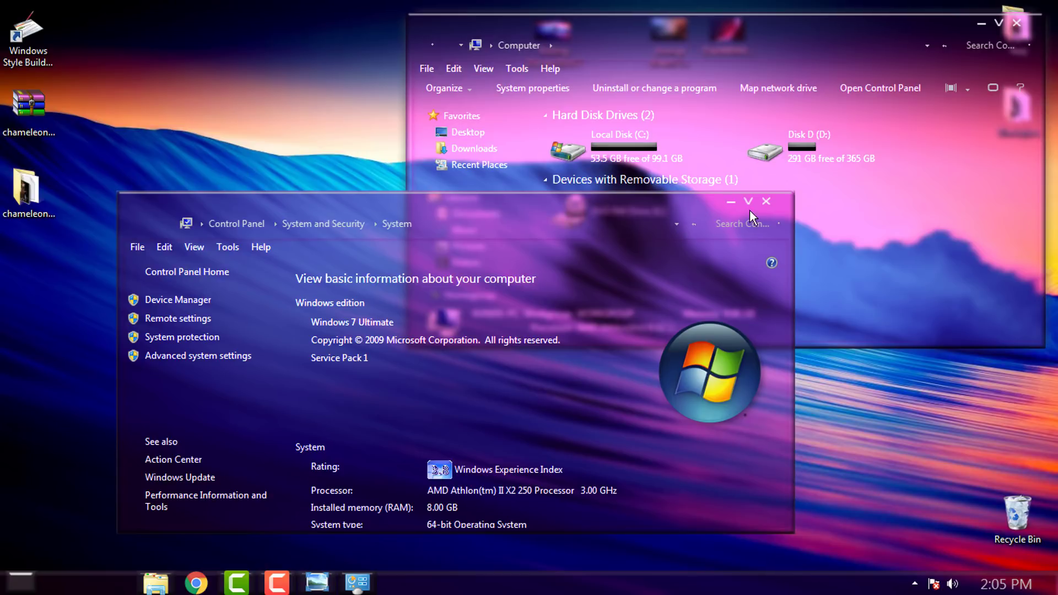
{"action": "mouse_move", "coordinate": [758, 211]}
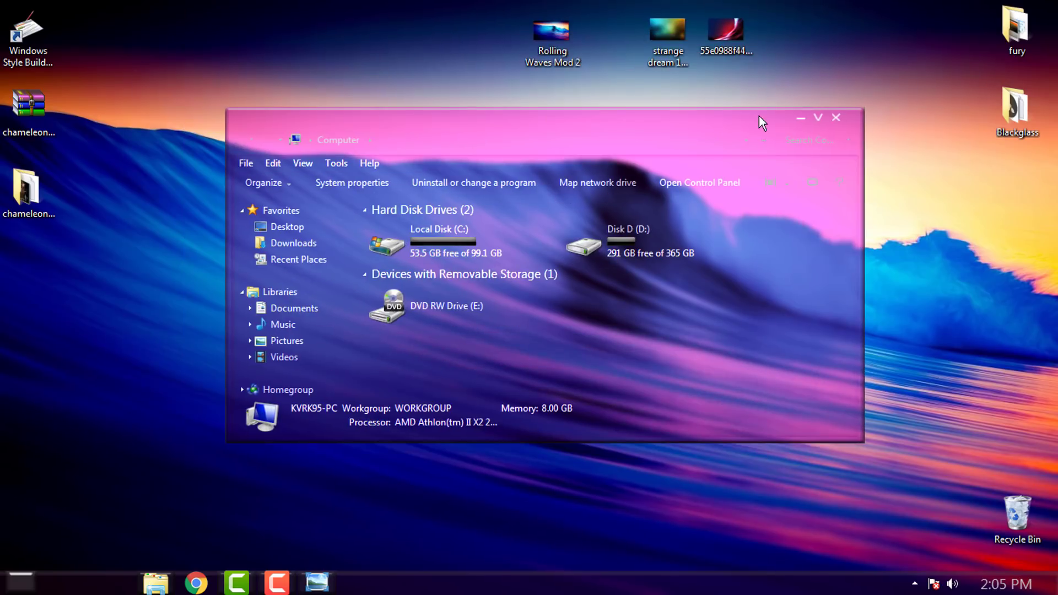
Apply the second desktop theme file, choose a stronger teal window color, and close Personalization.
{"action": "left_click", "coordinate": [835, 117]}
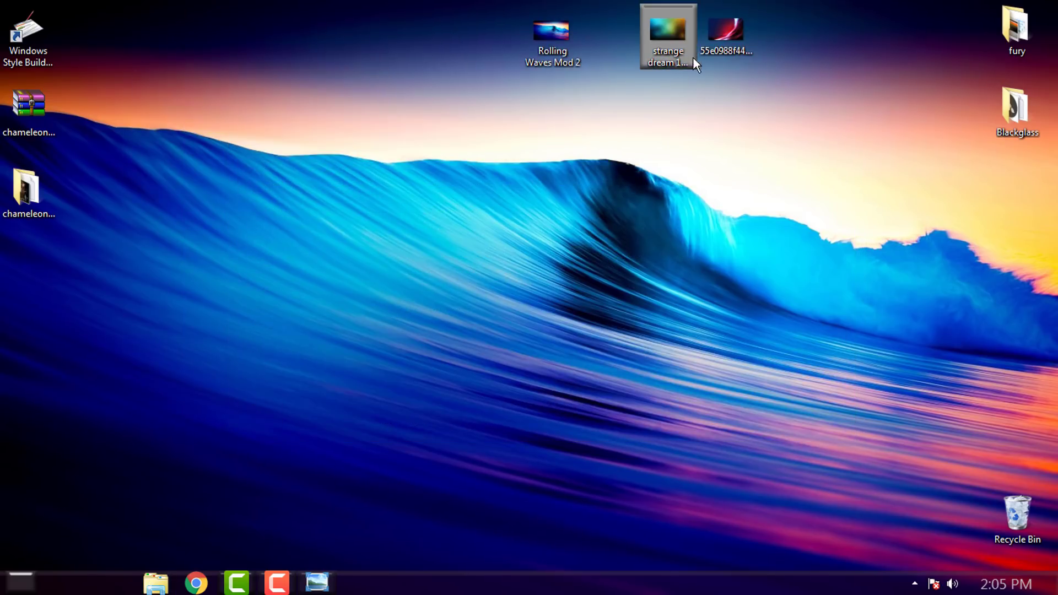
{"action": "double_click", "coordinate": [668, 28]}
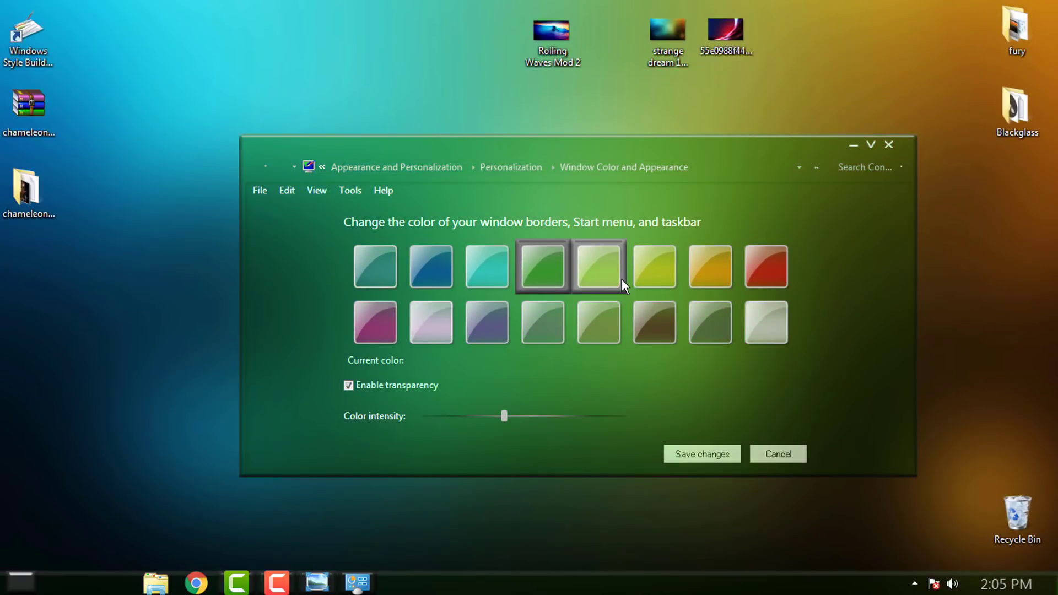
{"action": "left_click", "coordinate": [597, 266]}
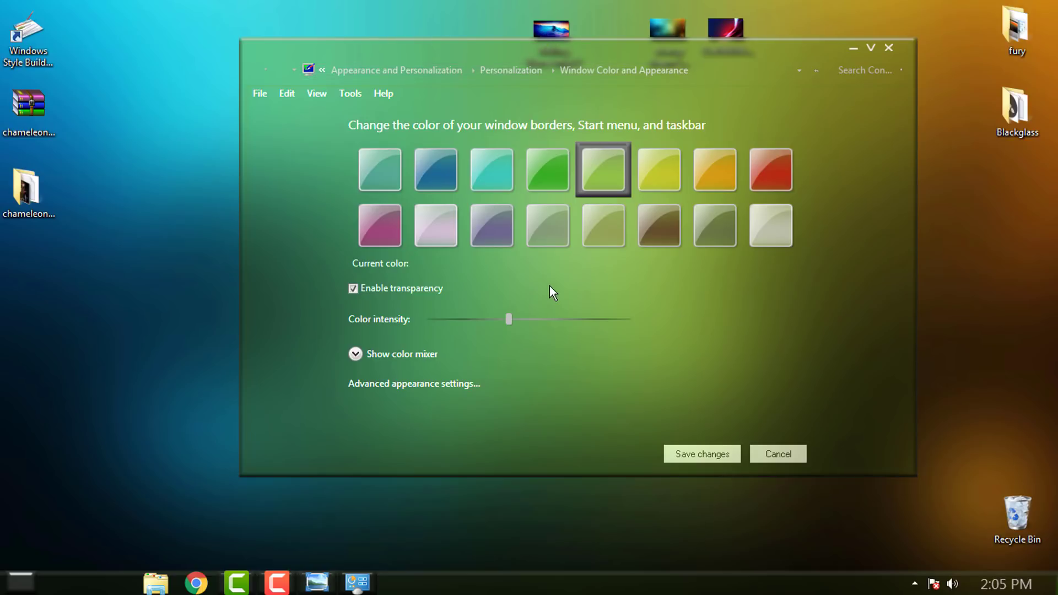
{"action": "left_click", "coordinate": [491, 169]}
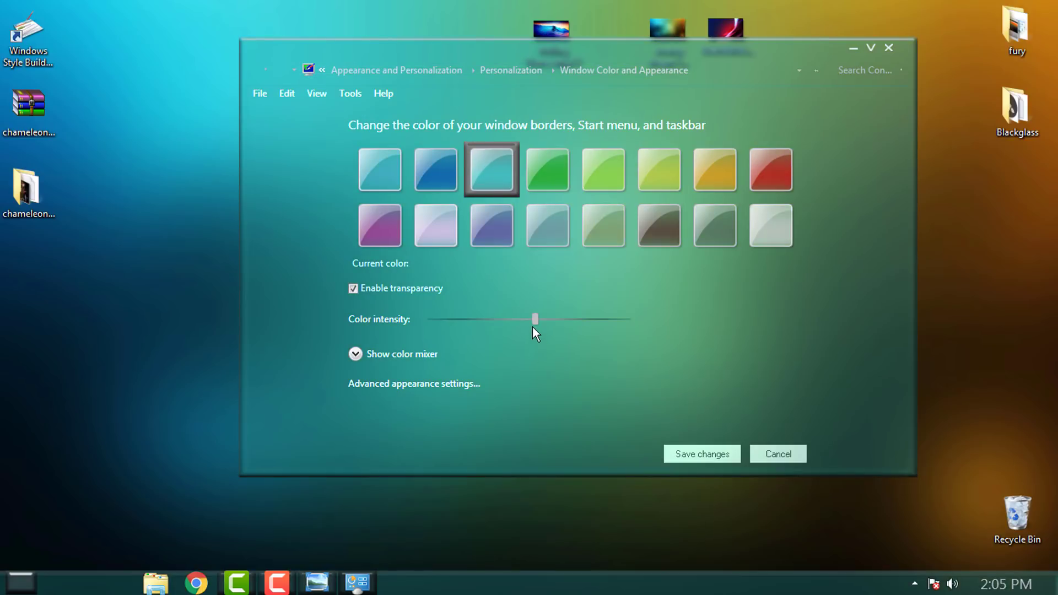
{"action": "left_click_drag", "start_coordinate": [534, 318], "coordinate": [474, 318]}
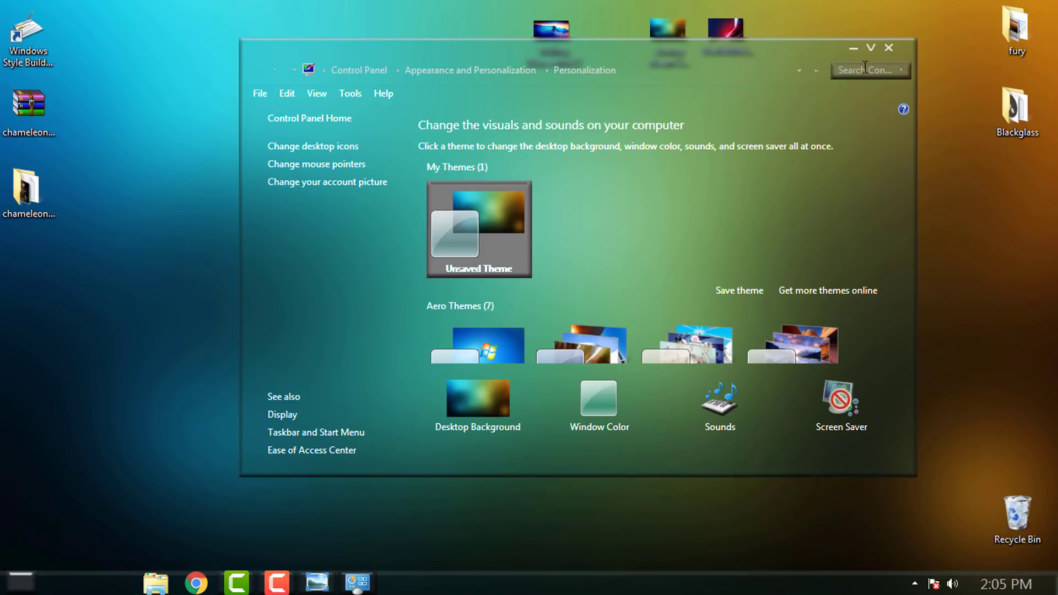
{"action": "left_click", "coordinate": [889, 49]}
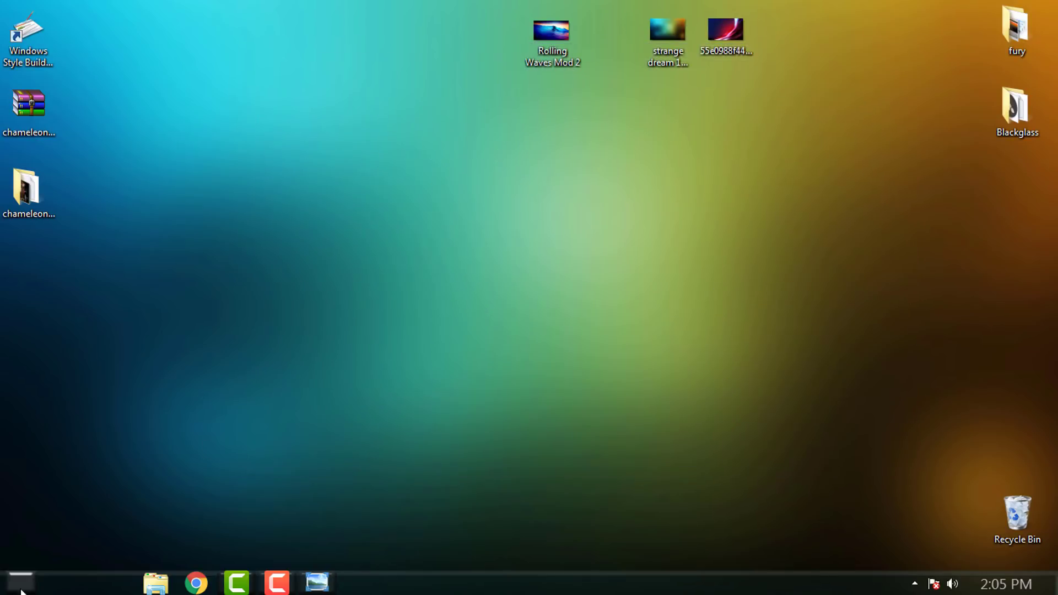
{"action": "left_click", "coordinate": [154, 582]}
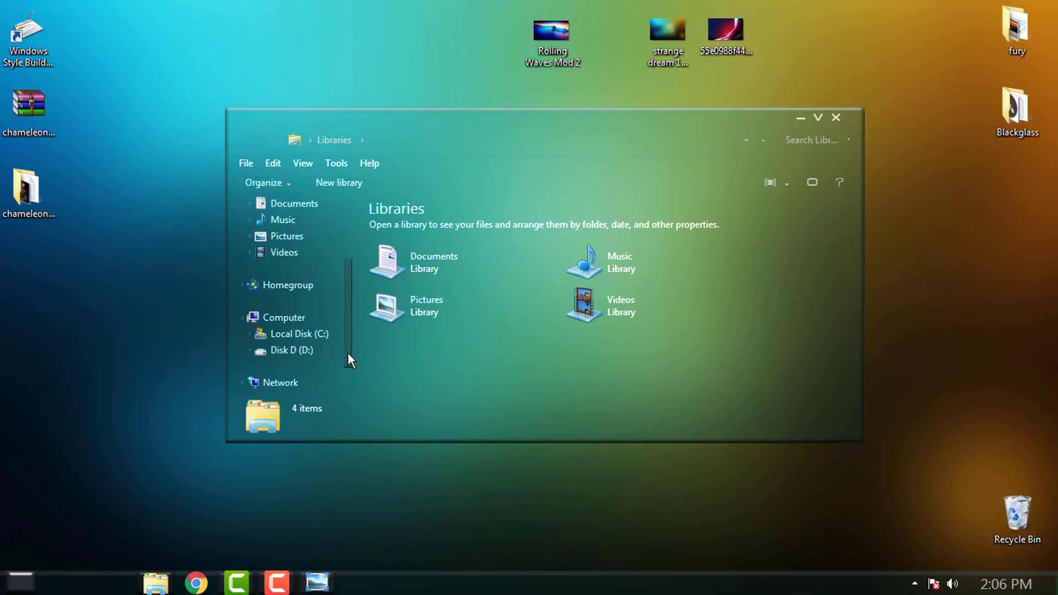
{"action": "left_click", "coordinate": [281, 317]}
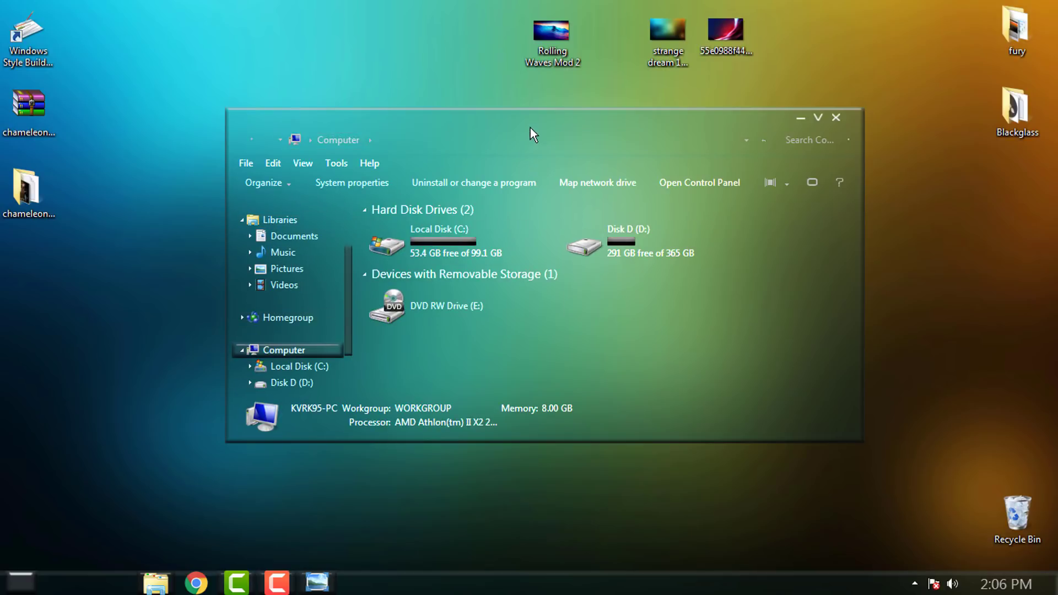
{"action": "left_click_drag", "start_coordinate": [532, 132], "coordinate": [690, 127]}
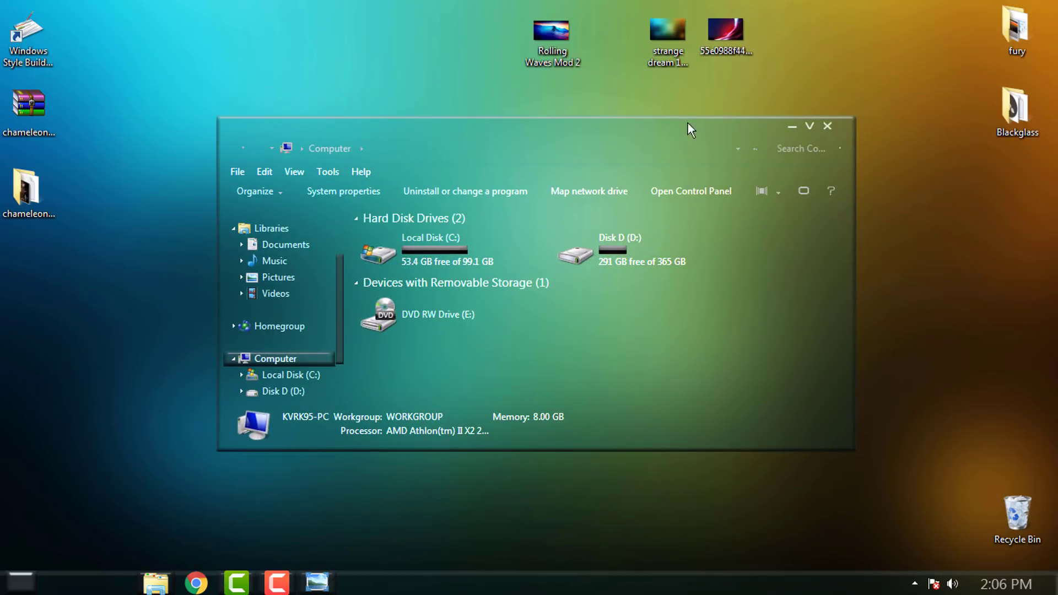
{"action": "left_click", "coordinate": [828, 126]}
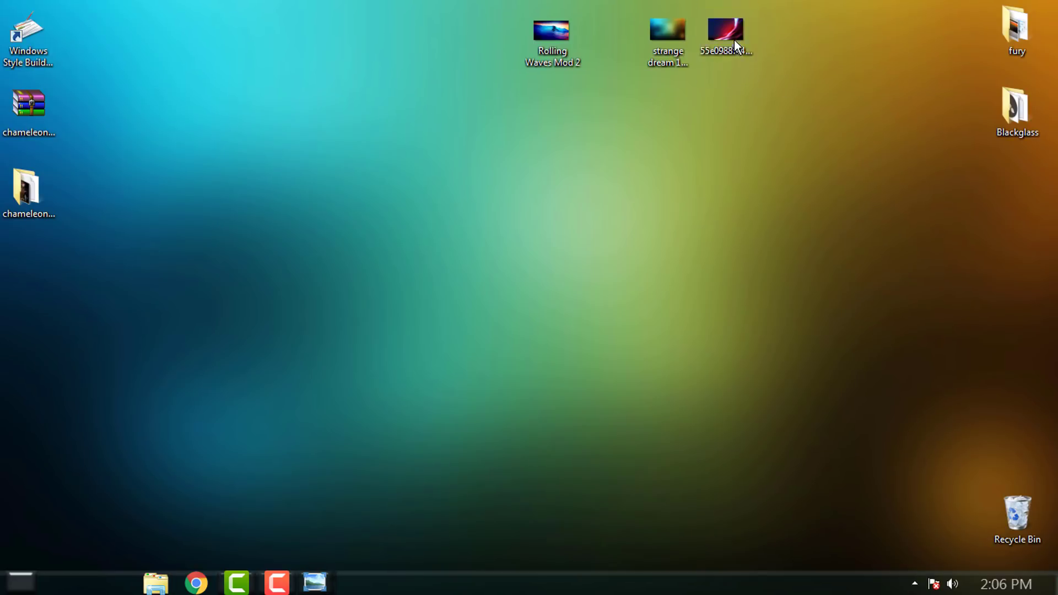
Set the 55e0988f44 red-and-blue swirl image as wallpaper via Photo Viewer.
{"action": "double_click", "coordinate": [726, 26]}
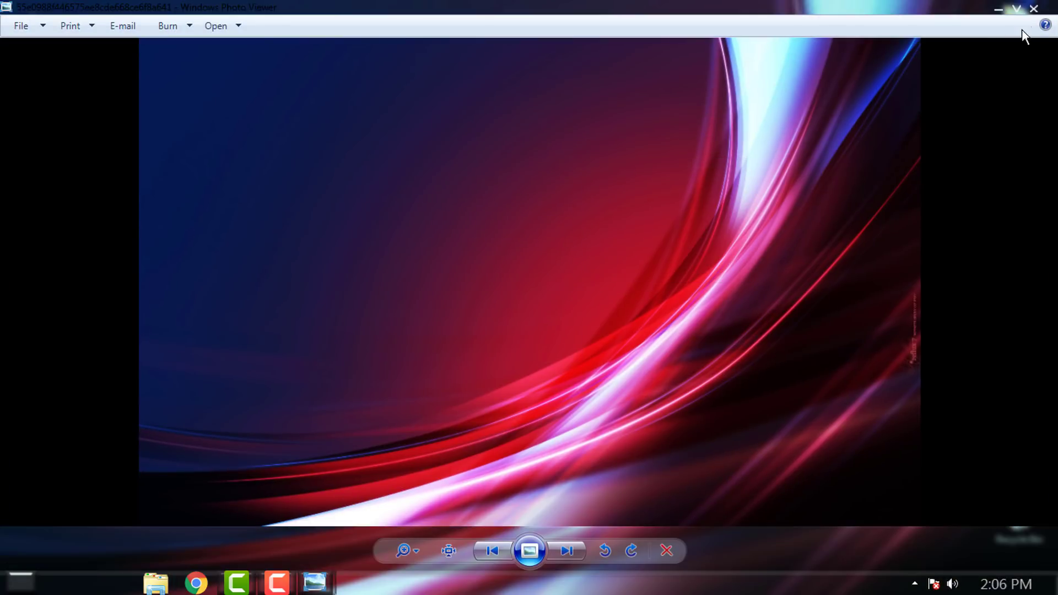
{"action": "left_click", "coordinate": [1031, 7]}
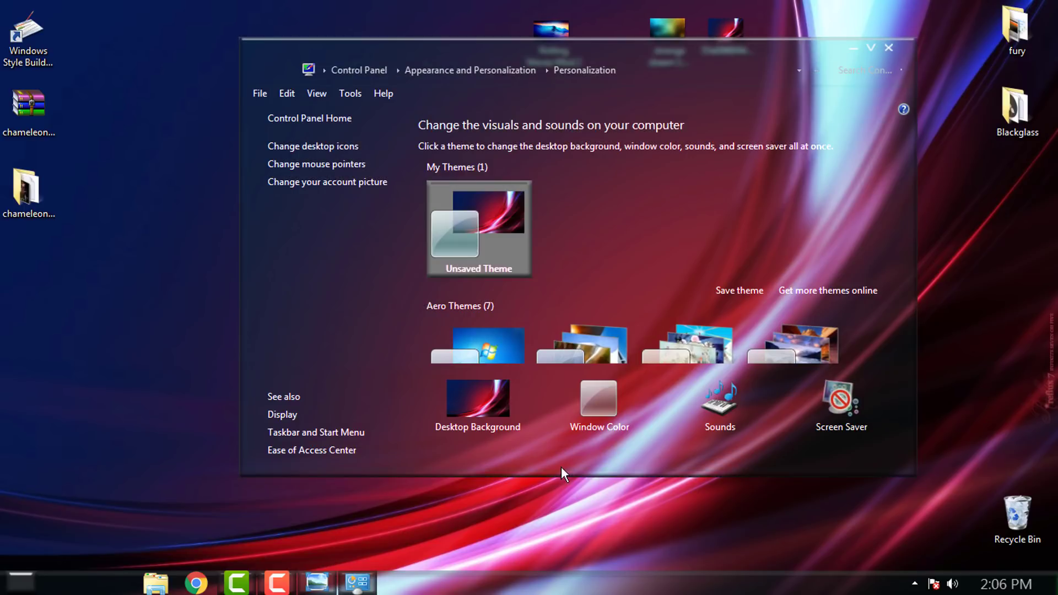
Open Window Color and set the color intensity to a medium level.
{"action": "left_click", "coordinate": [599, 399]}
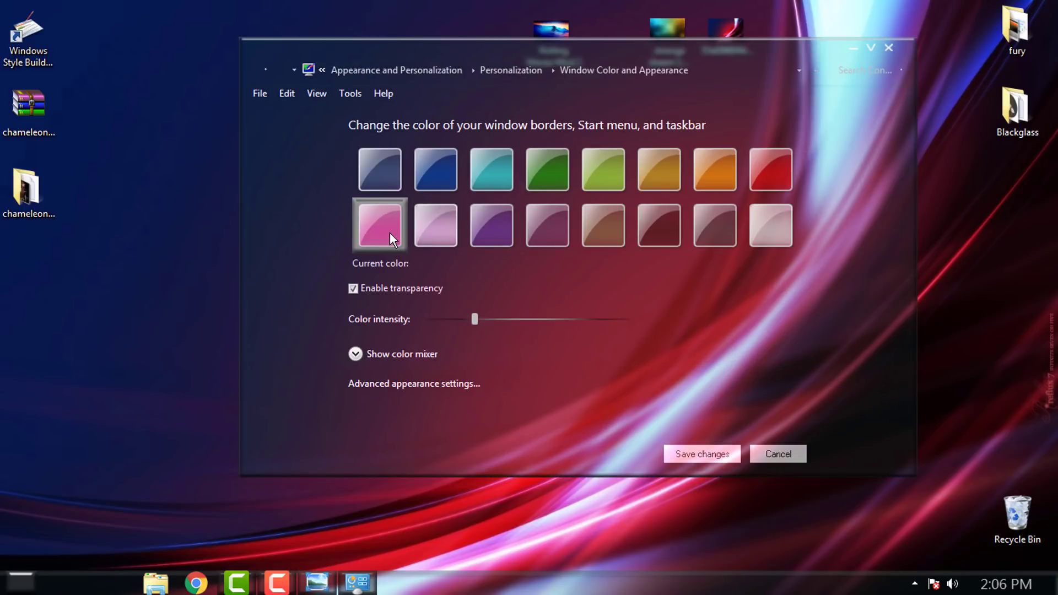
{"action": "left_click_drag", "start_coordinate": [473, 318], "coordinate": [508, 319]}
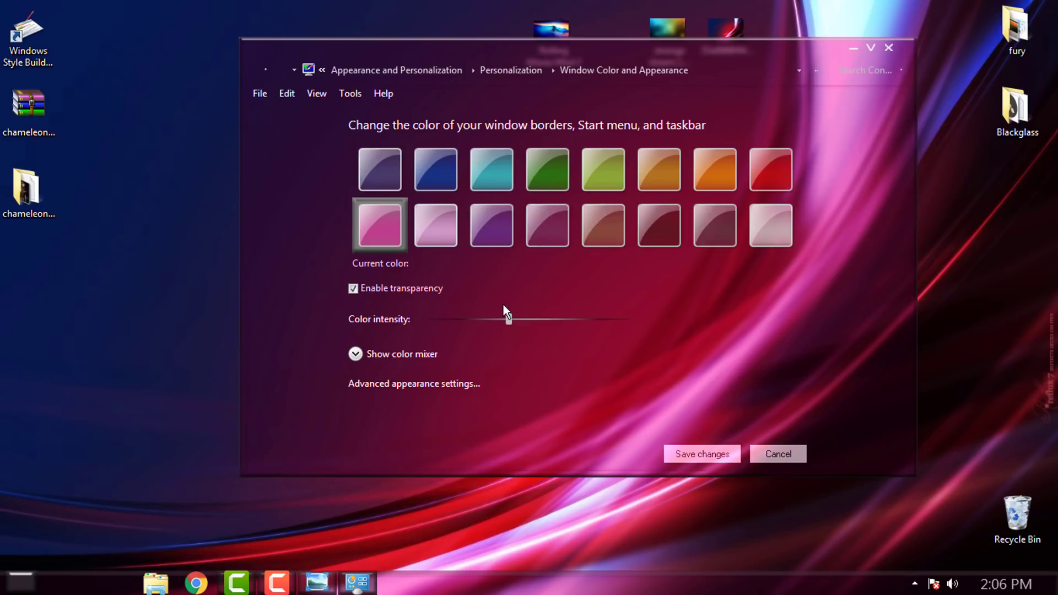
{"action": "left_click_drag", "start_coordinate": [508, 318], "coordinate": [429, 318]}
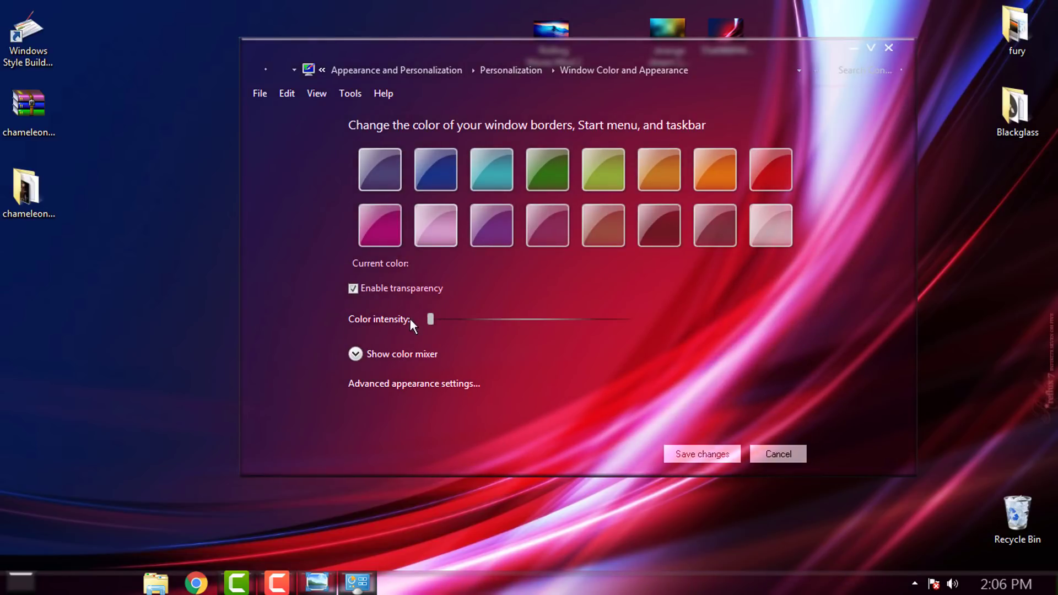
{"action": "left_click_drag", "start_coordinate": [430, 318], "coordinate": [625, 319]}
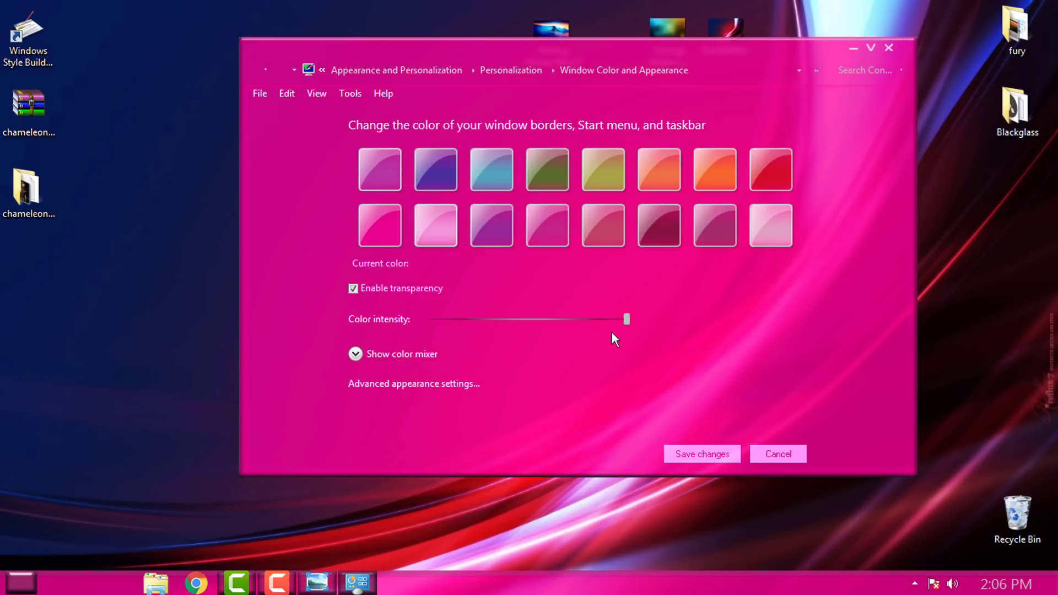
{"action": "left_click_drag", "start_coordinate": [625, 319], "coordinate": [502, 318]}
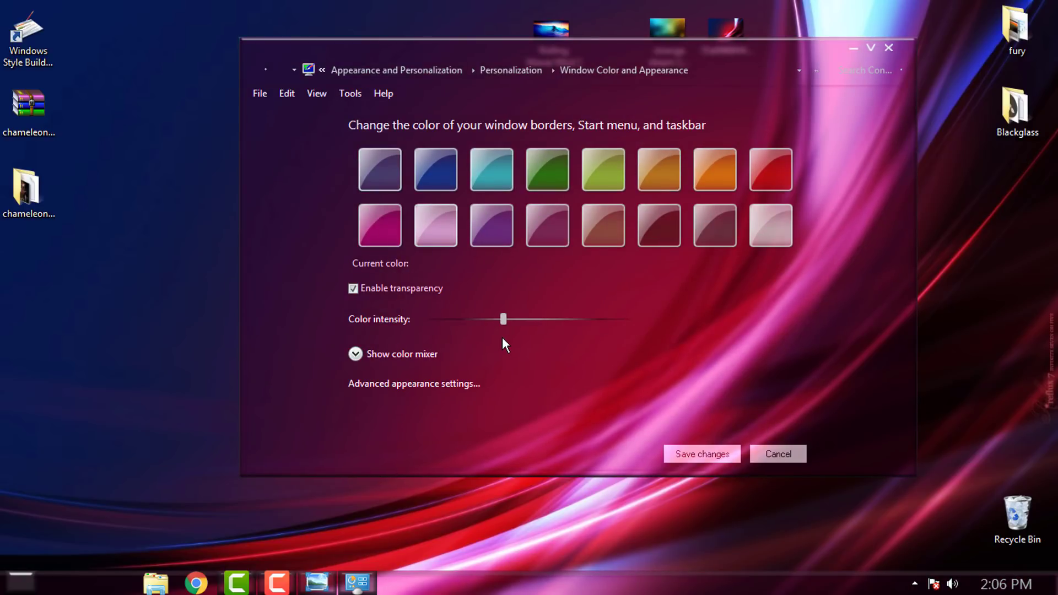
{"action": "mouse_move", "coordinate": [384, 345]}
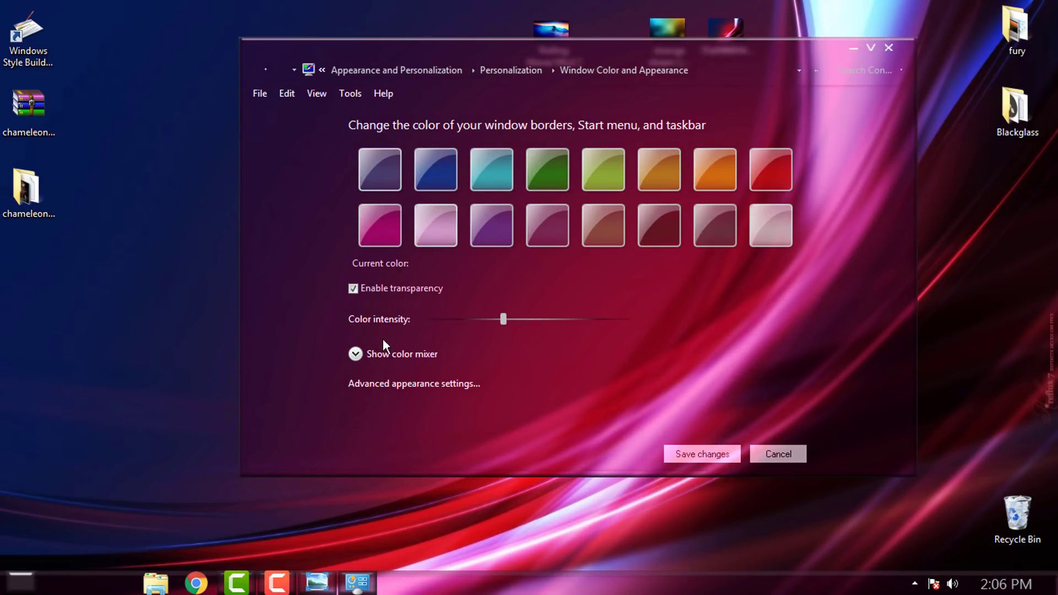
Lower the mixer brightness to about half and fine-tune intensity, previewing on a folder window.
{"action": "left_click", "coordinate": [355, 354]}
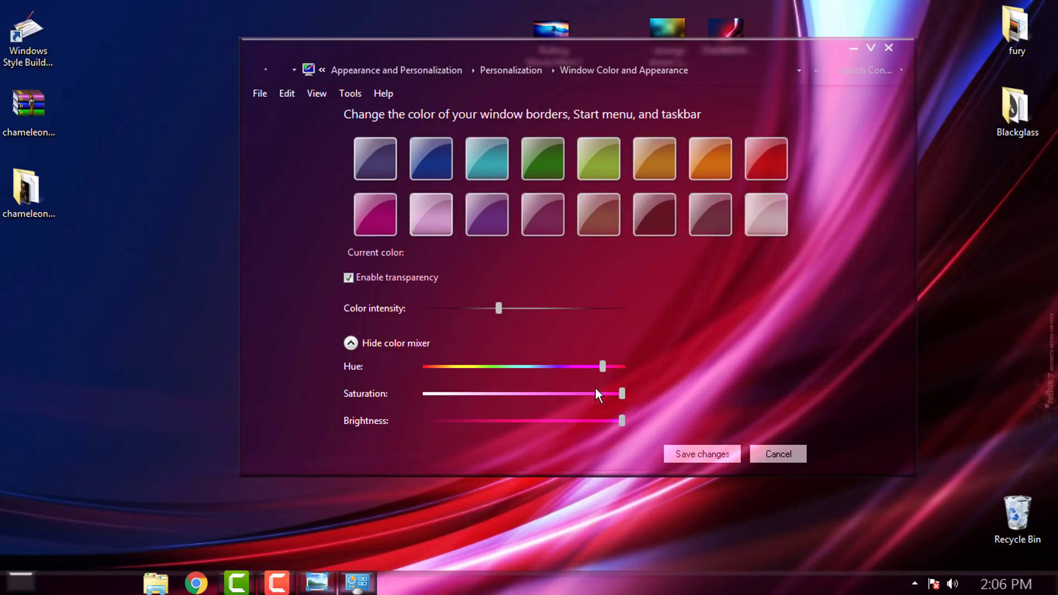
{"action": "left_click_drag", "start_coordinate": [621, 421], "coordinate": [503, 420]}
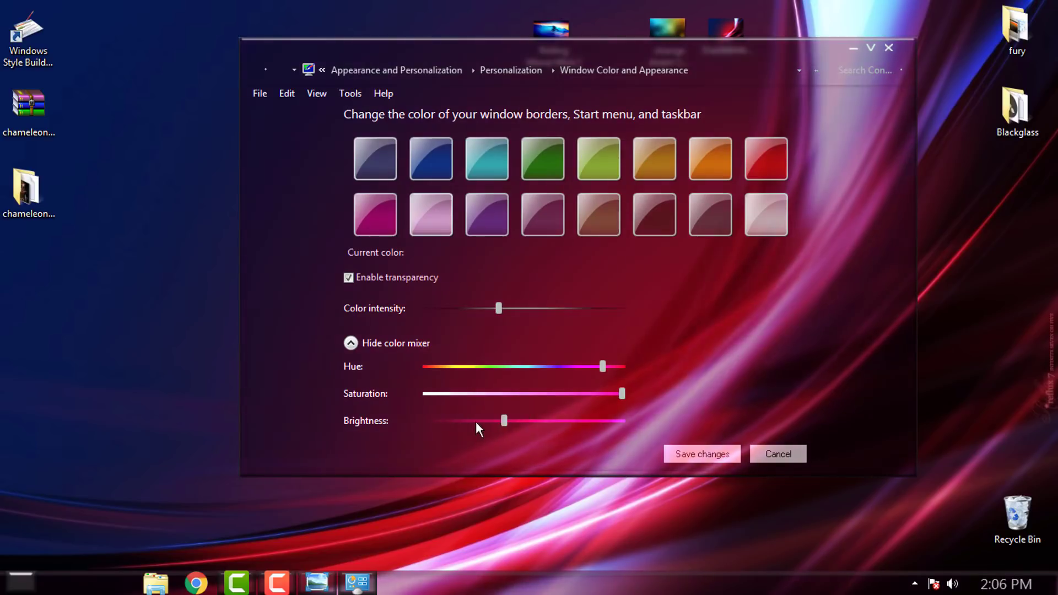
{"action": "left_click", "coordinate": [16, 585]}
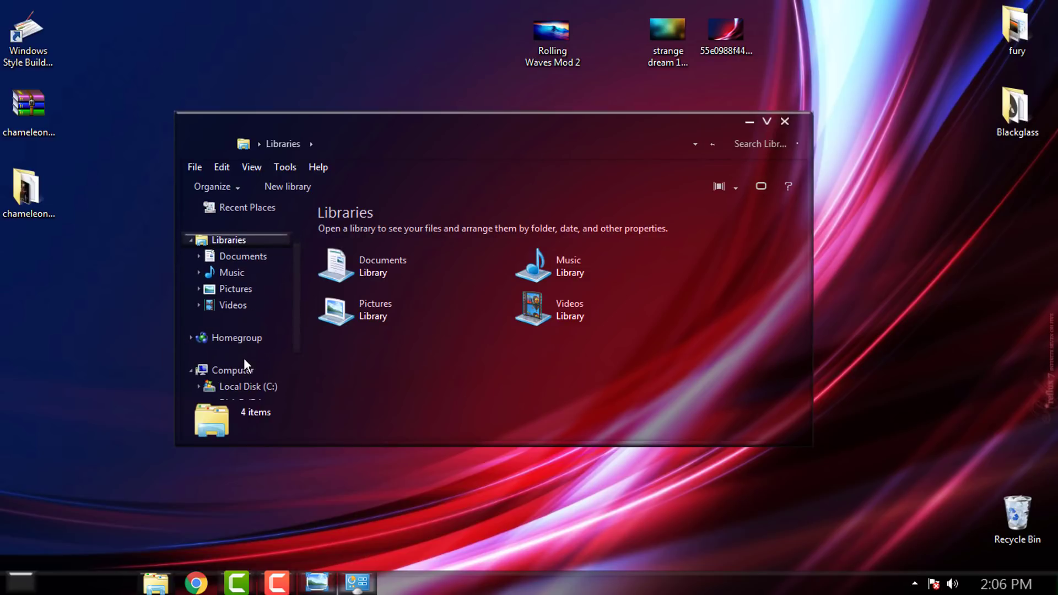
{"action": "left_click", "coordinate": [787, 121]}
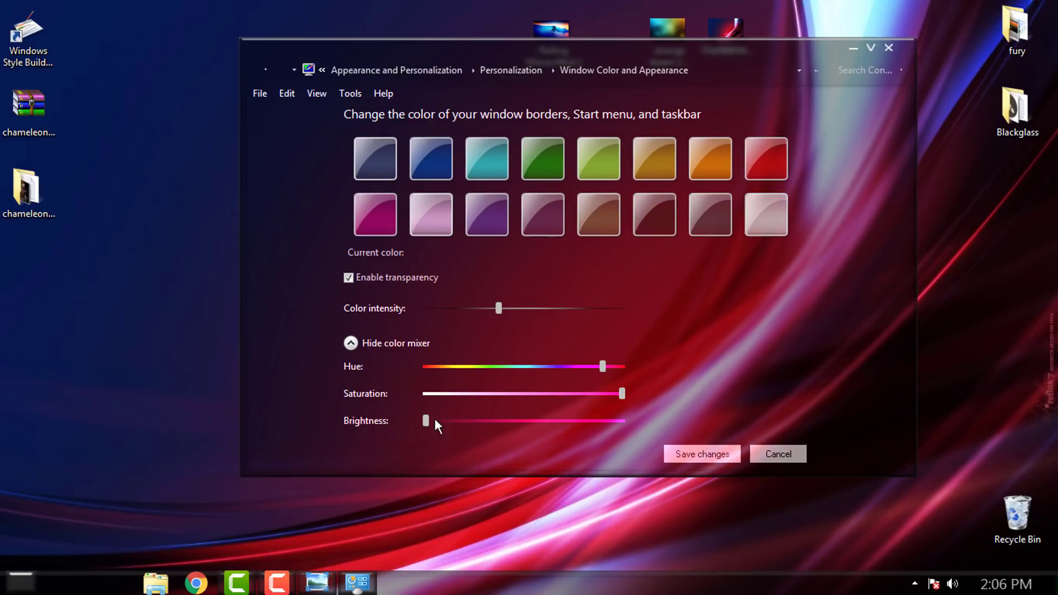
{"action": "left_click_drag", "start_coordinate": [425, 420], "coordinate": [514, 420]}
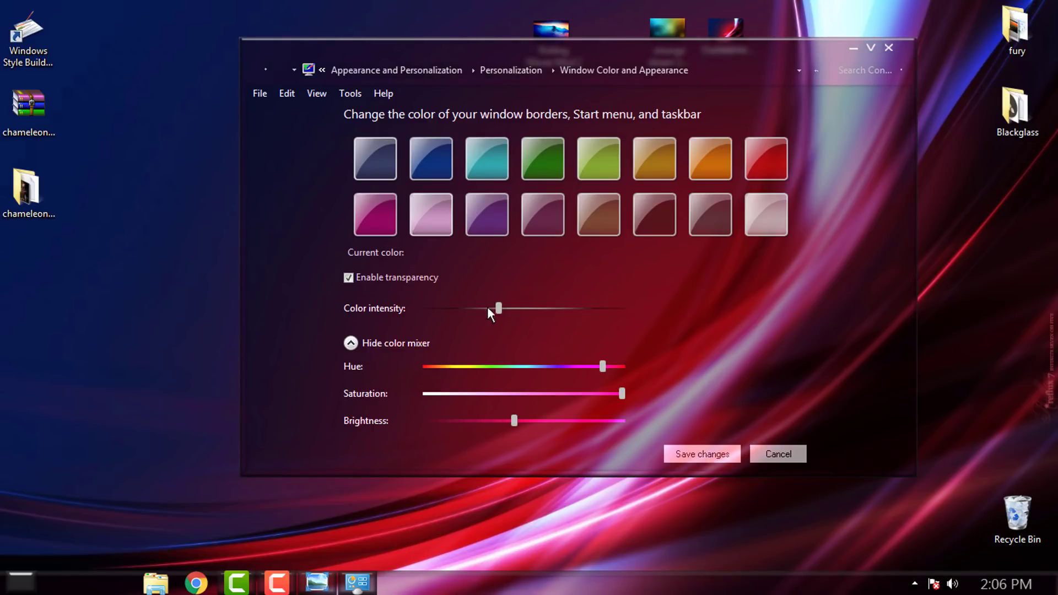
{"action": "left_click_drag", "start_coordinate": [498, 308], "coordinate": [577, 309]}
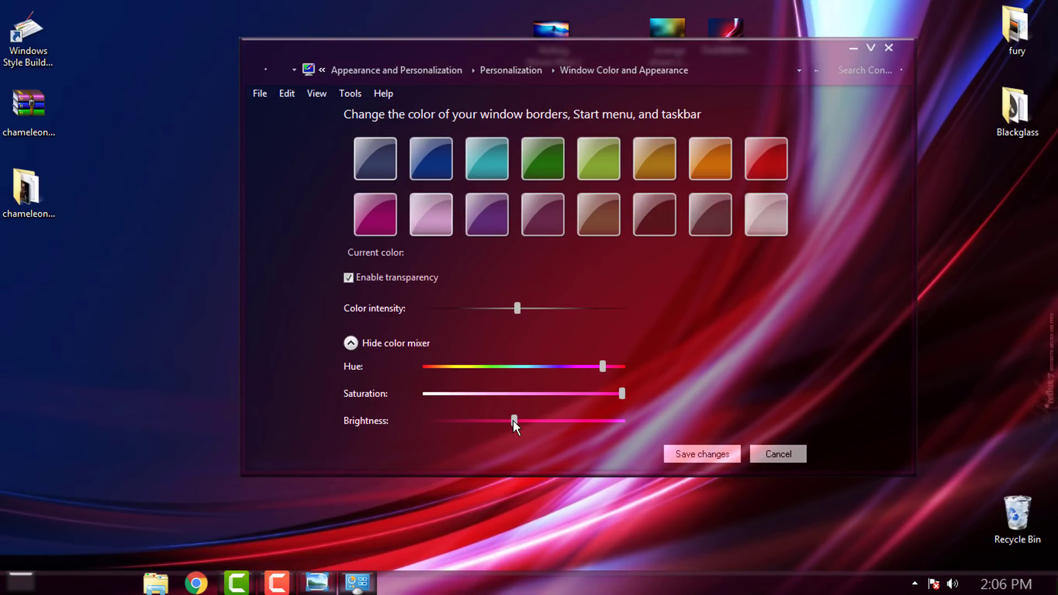
{"action": "left_click_drag", "start_coordinate": [514, 421], "coordinate": [491, 422]}
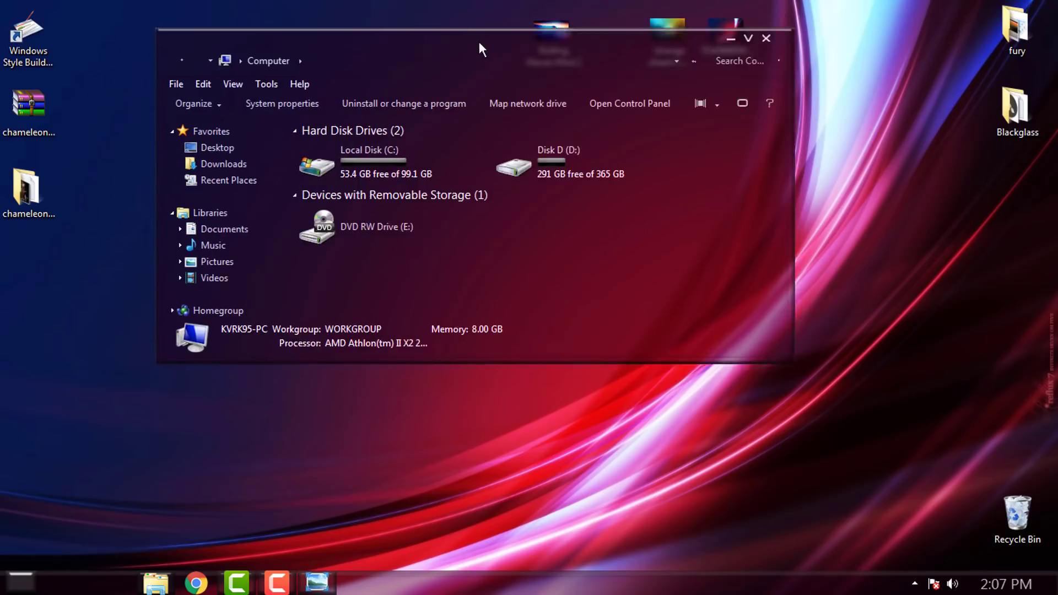
Move and close the Computer window, then open and dismiss the Start menu to check its tint.
{"action": "left_click_drag", "start_coordinate": [483, 47], "coordinate": [478, 101]}
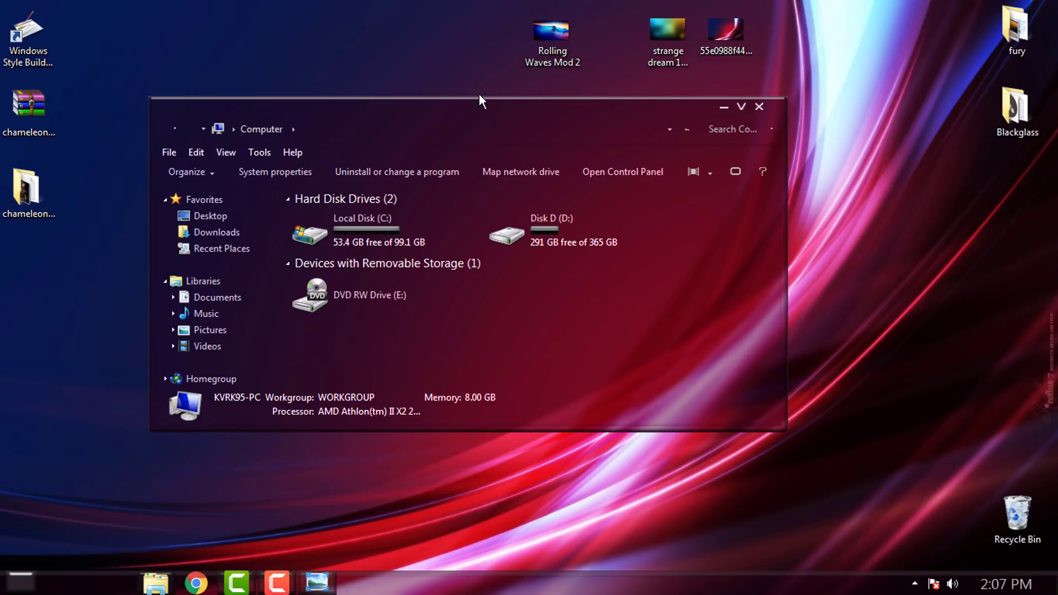
{"action": "mouse_move", "coordinate": [761, 108]}
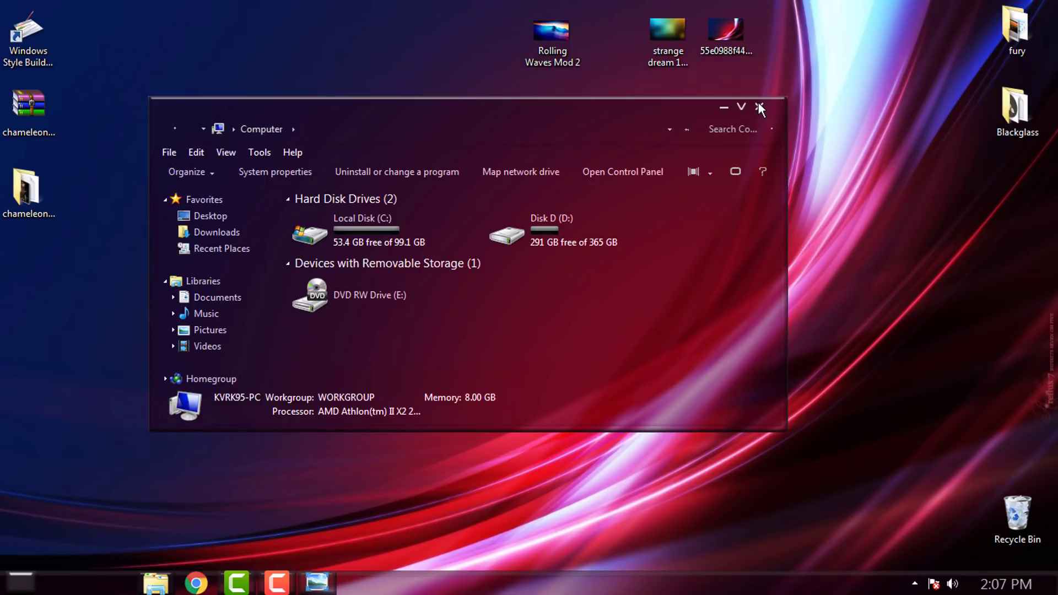
{"action": "mouse_move", "coordinate": [759, 116]}
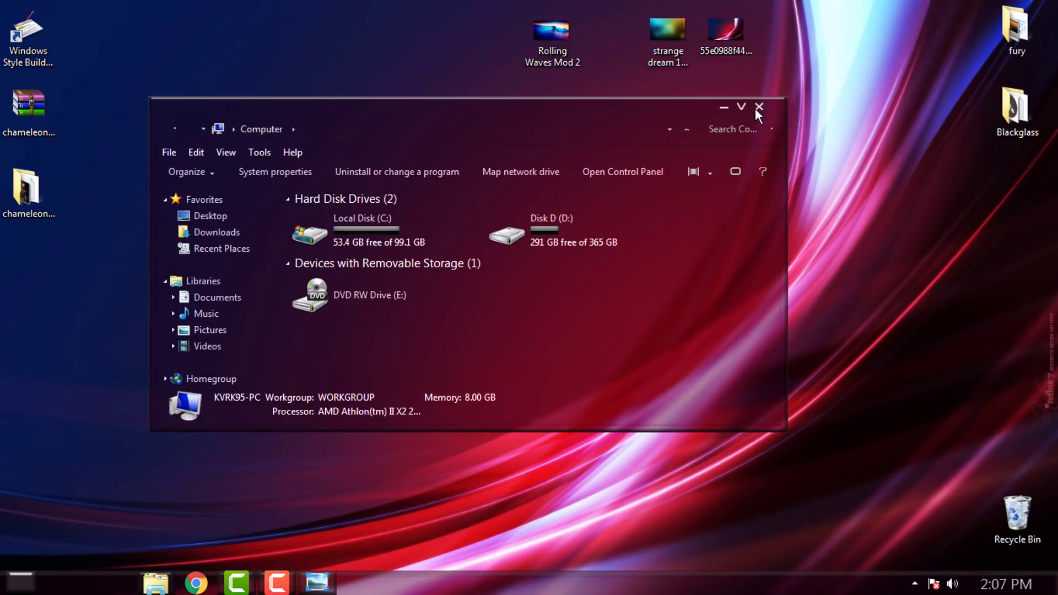
{"action": "left_click", "coordinate": [762, 106]}
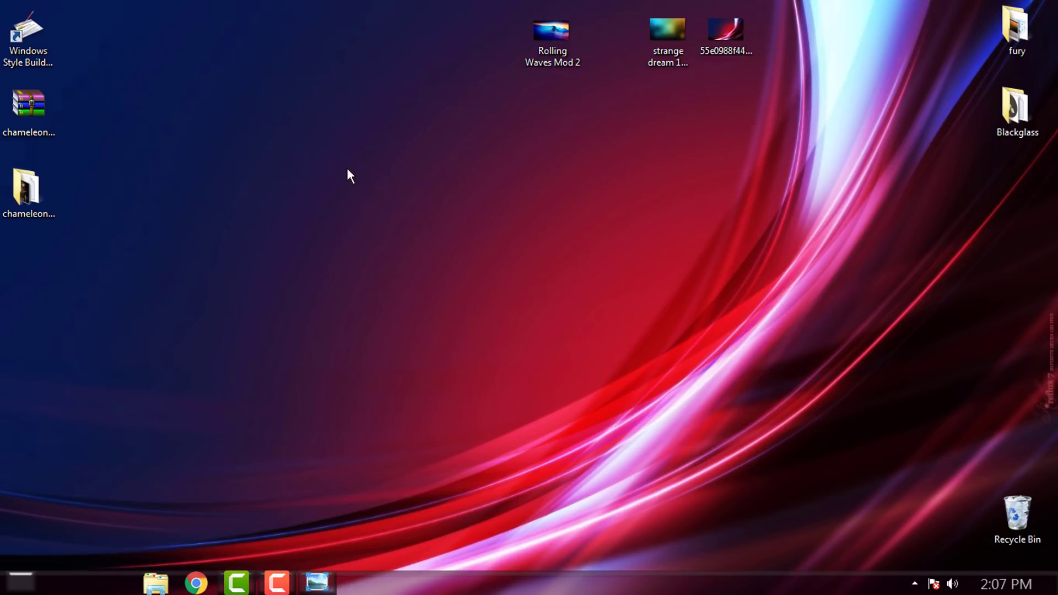
{"action": "mouse_move", "coordinate": [388, 246]}
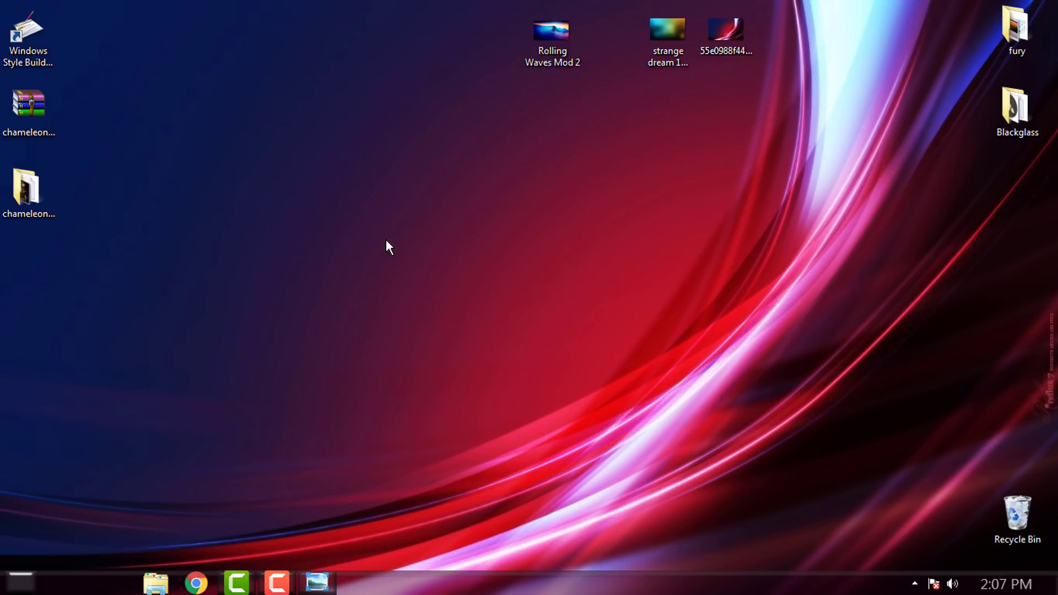
{"action": "left_click", "coordinate": [16, 581]}
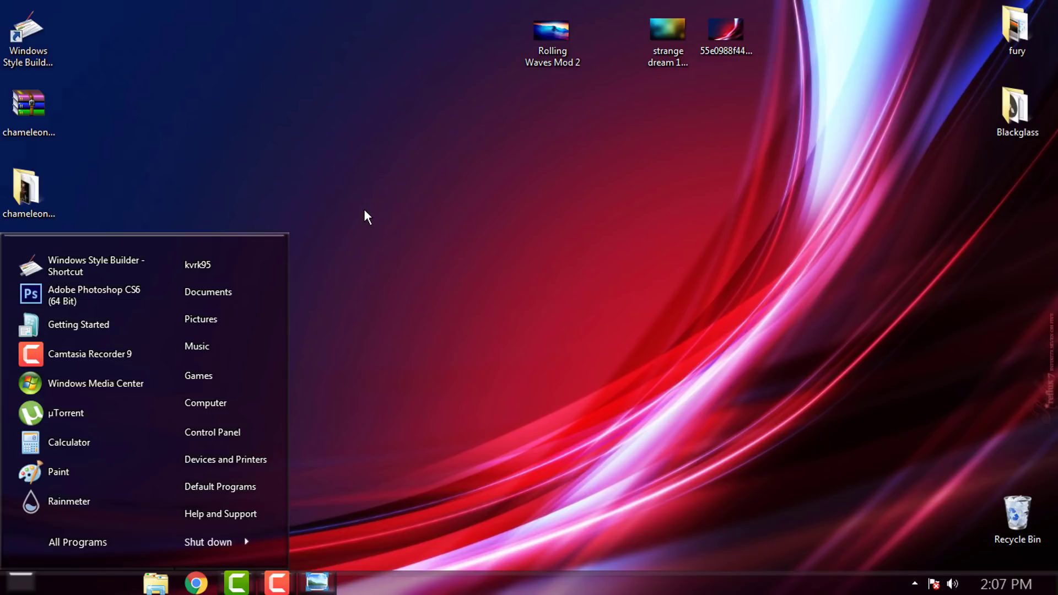
{"action": "left_click", "coordinate": [367, 217]}
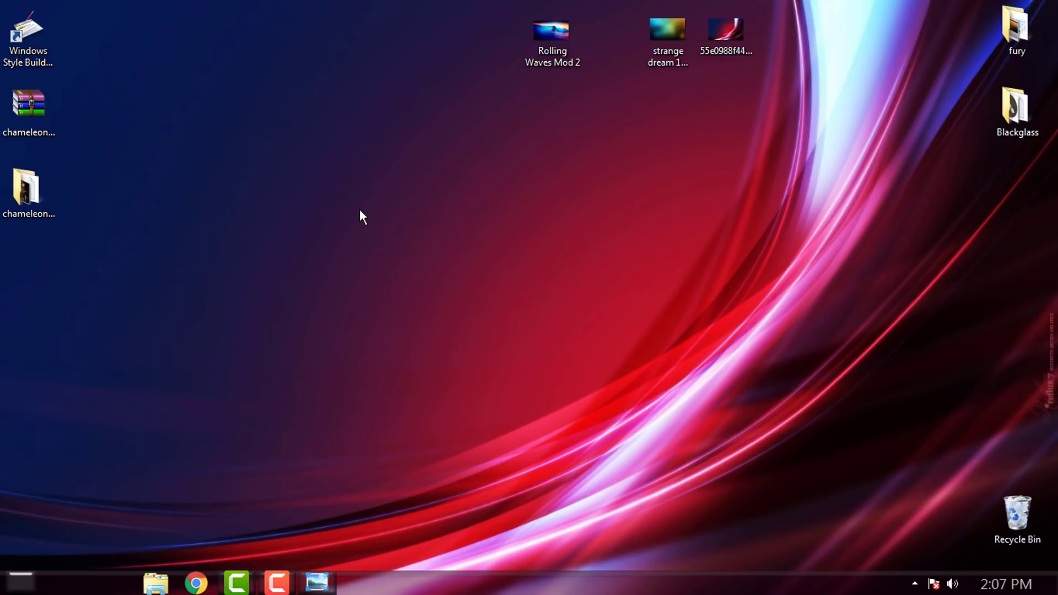
{"action": "mouse_move", "coordinate": [378, 293]}
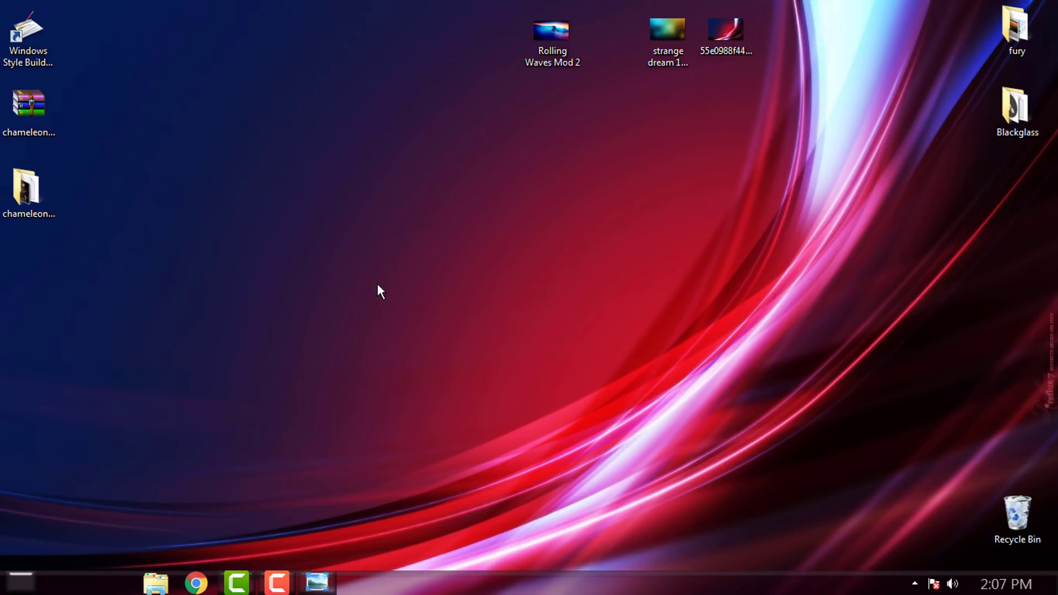